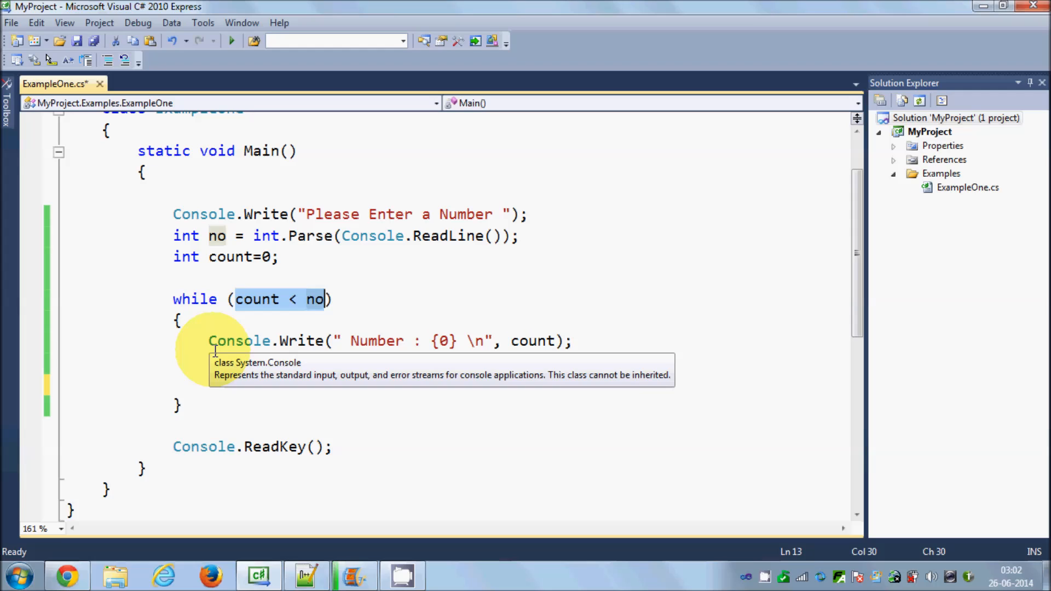
Add count++; after the Console.Write line inside the while loop.
type("count++;")
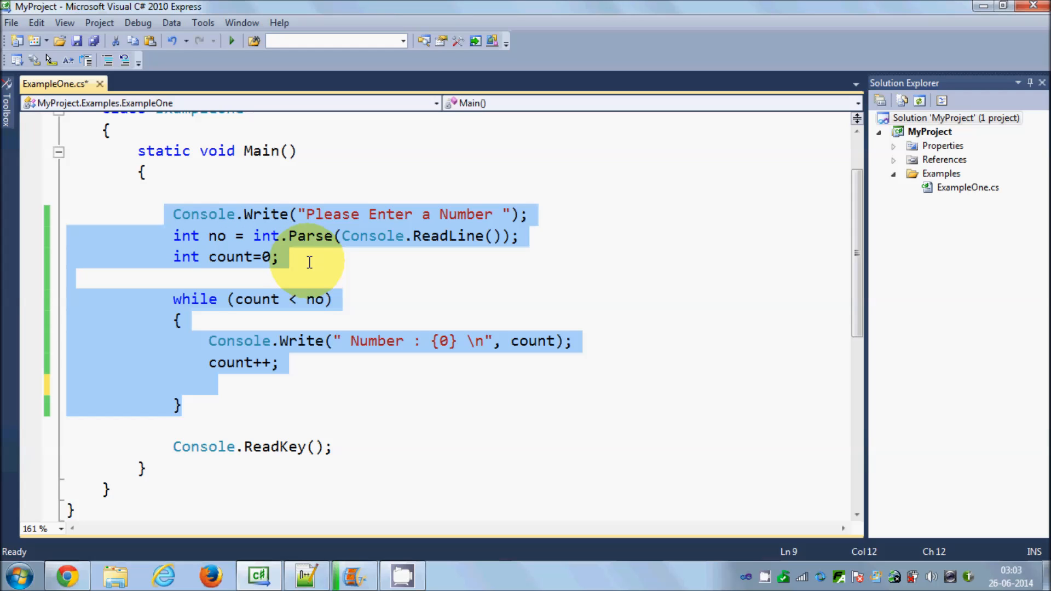
mouse_move(211, 358)
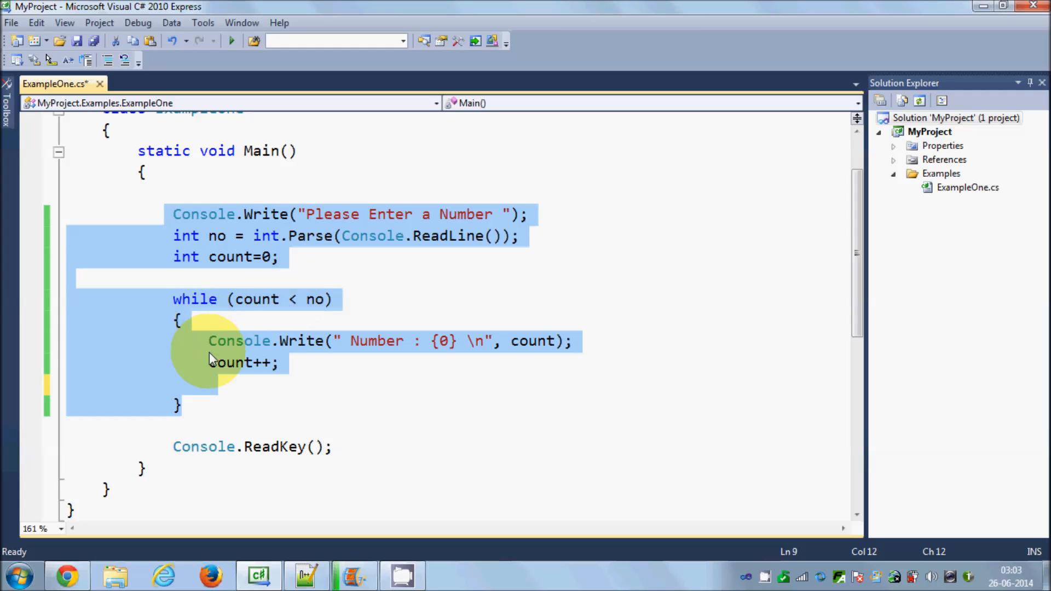
left_click(74, 383)
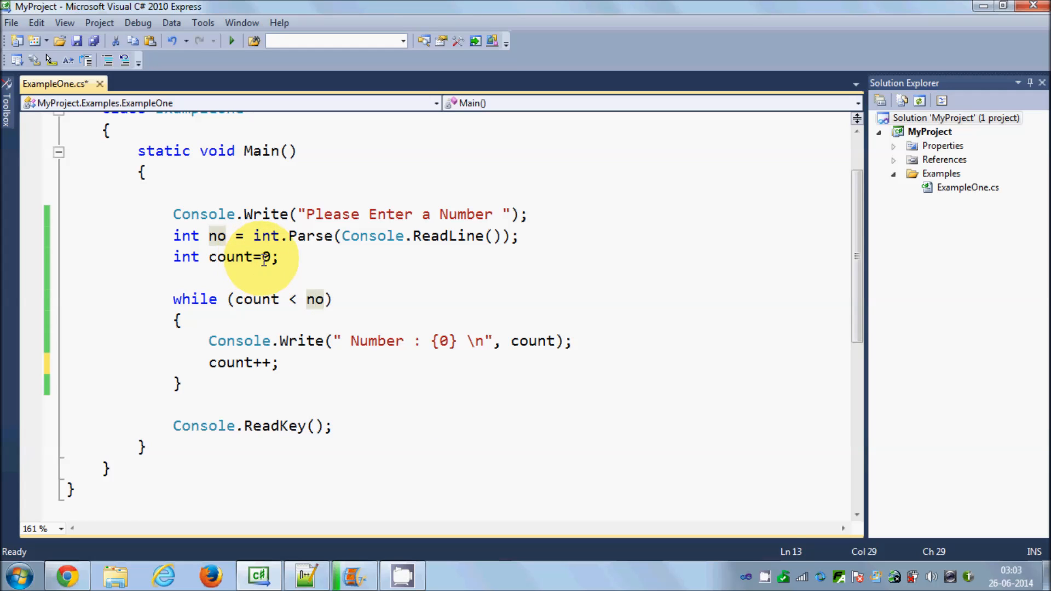
Change int count=0 to int count=10 and highlight every use of count.
type("1")
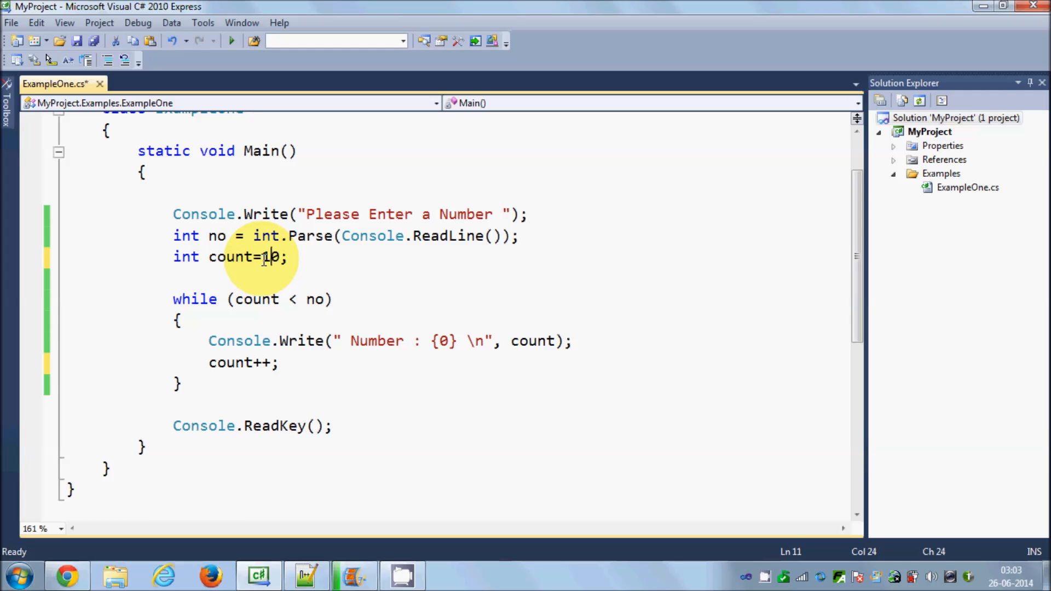
double_click(230, 257)
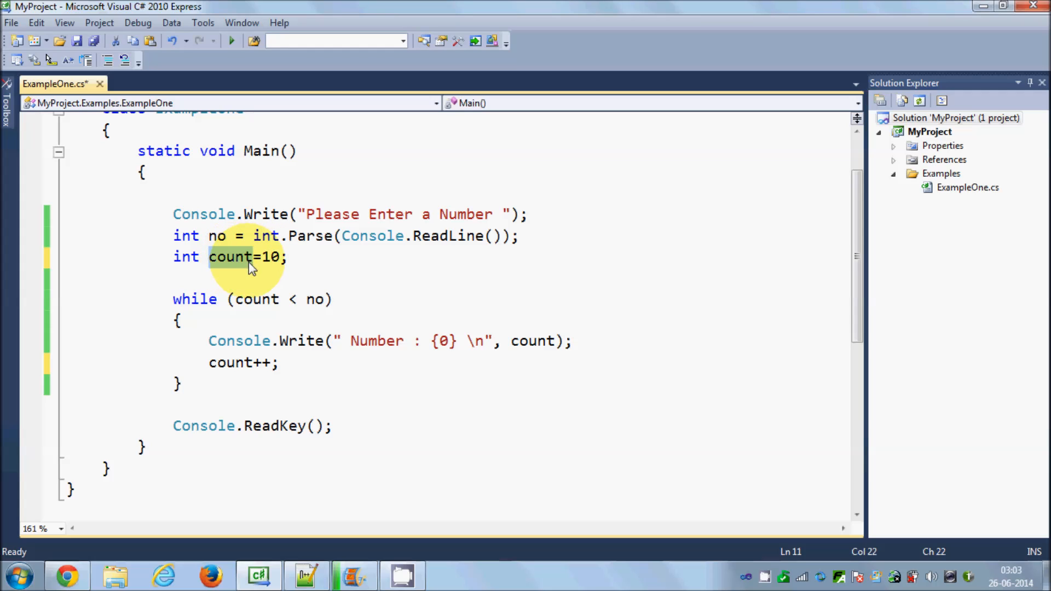
double_click(232, 257)
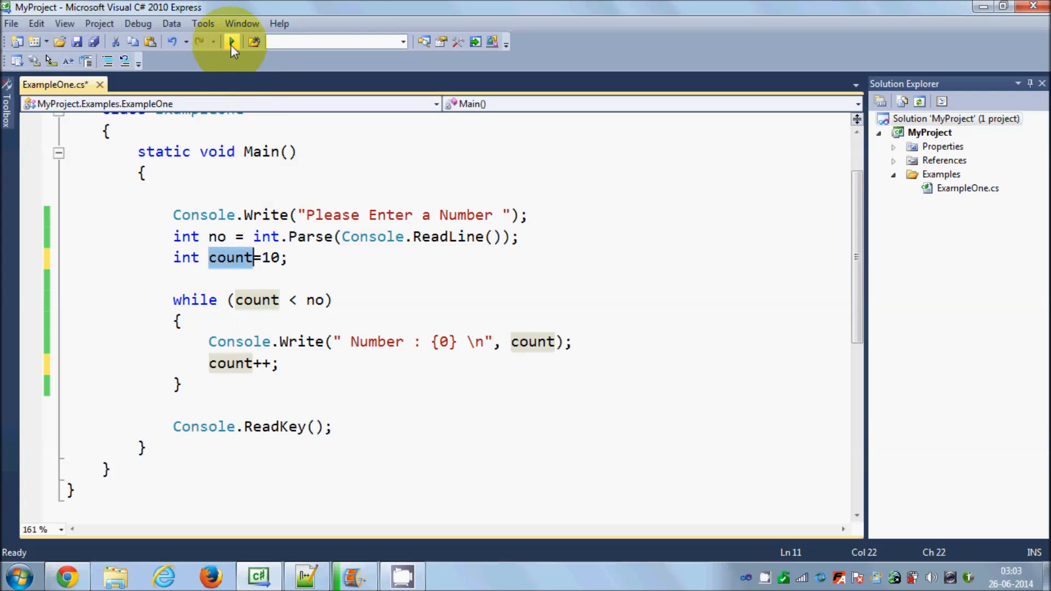
Run the program and enter 9 at the console prompt.
left_click(231, 41)
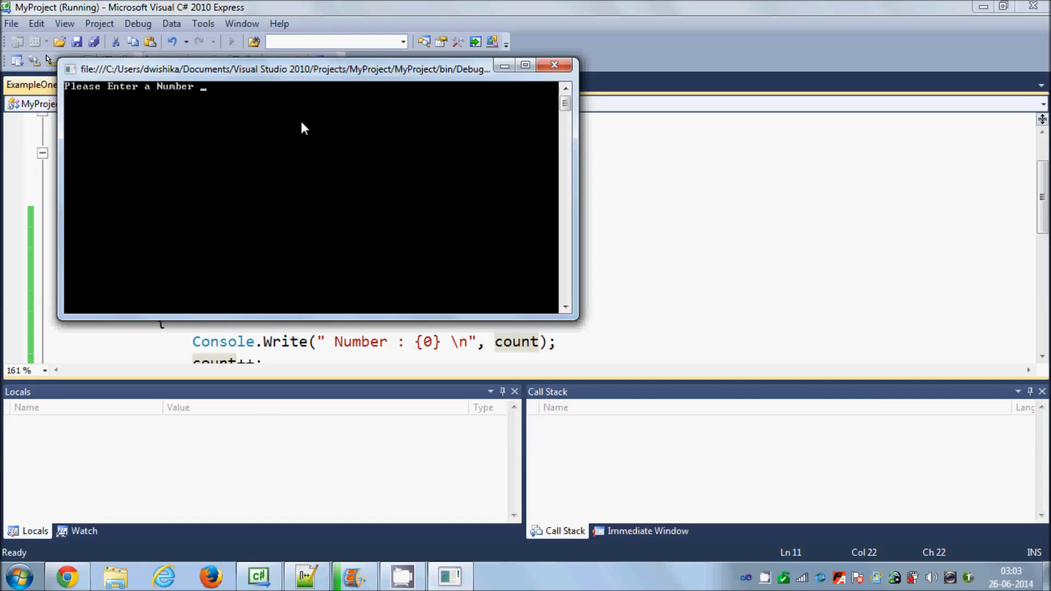
type("9")
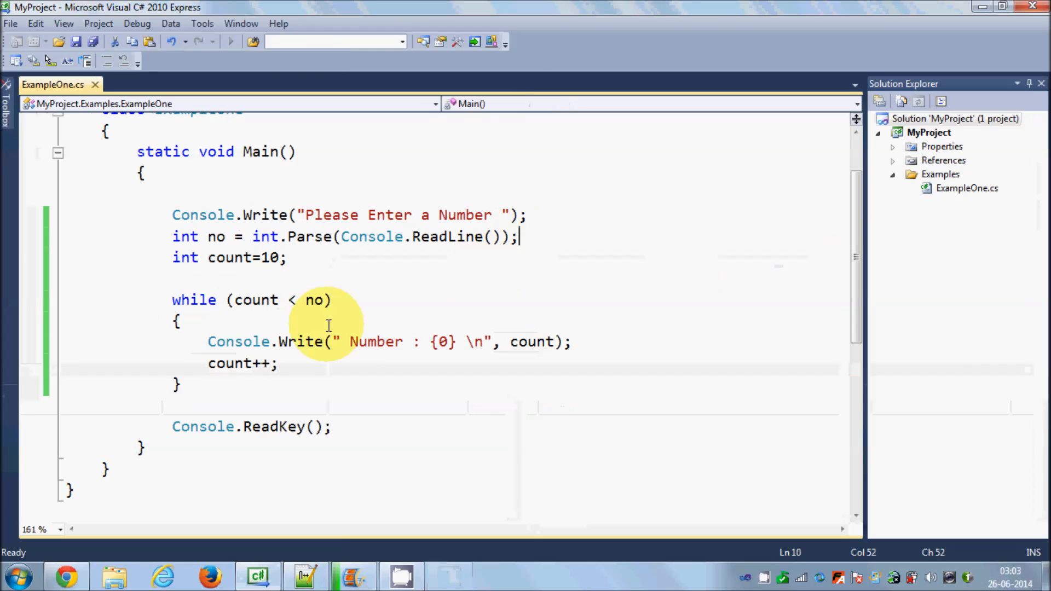
Select the while loop and add a blank line after its closing brace.
left_click_drag(208, 342, 278, 364)
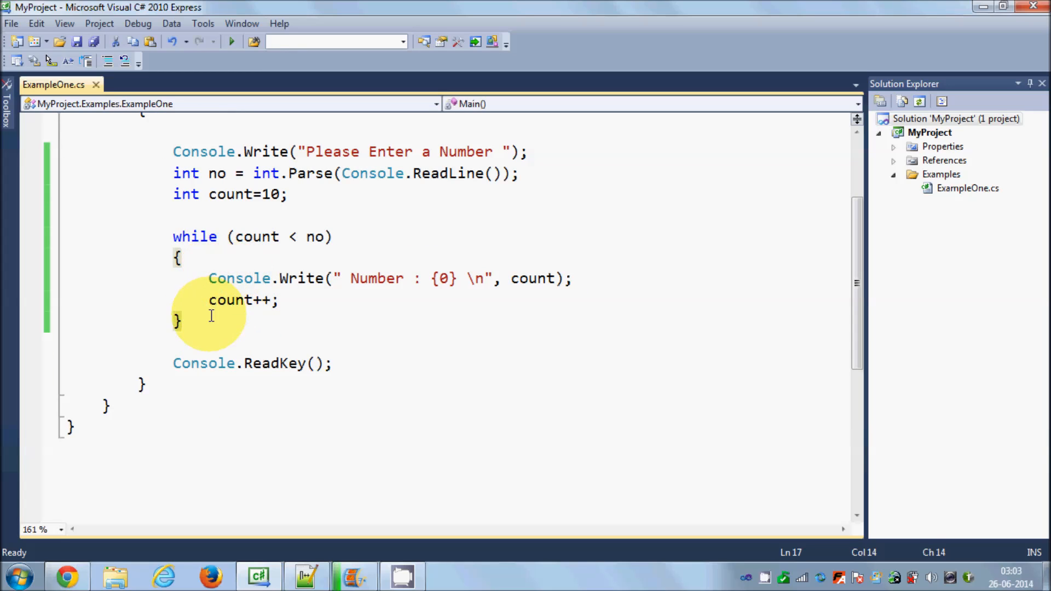
left_click_drag(172, 237, 181, 322)
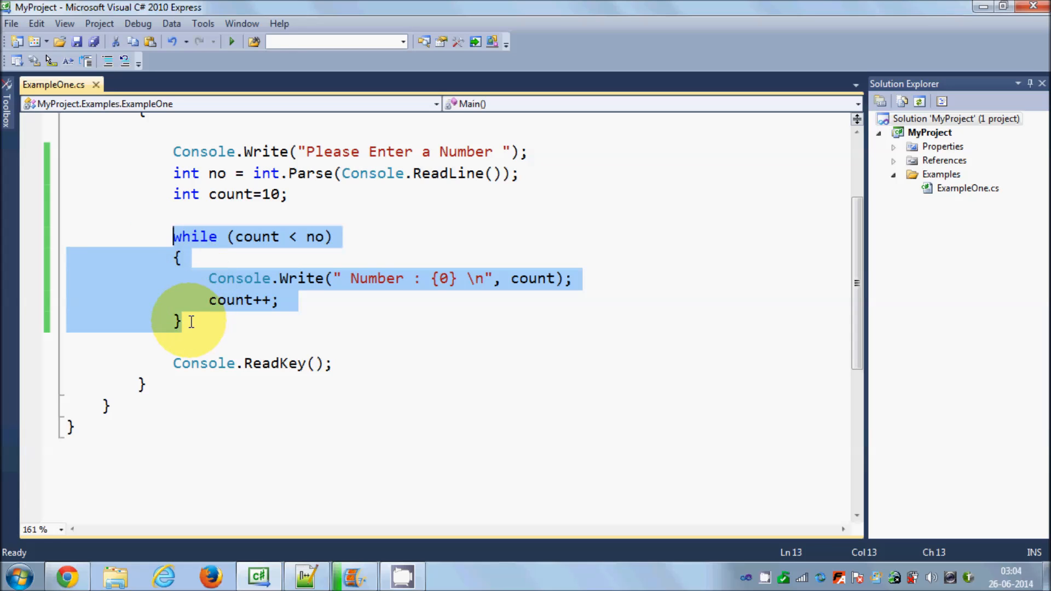
left_click(183, 320)
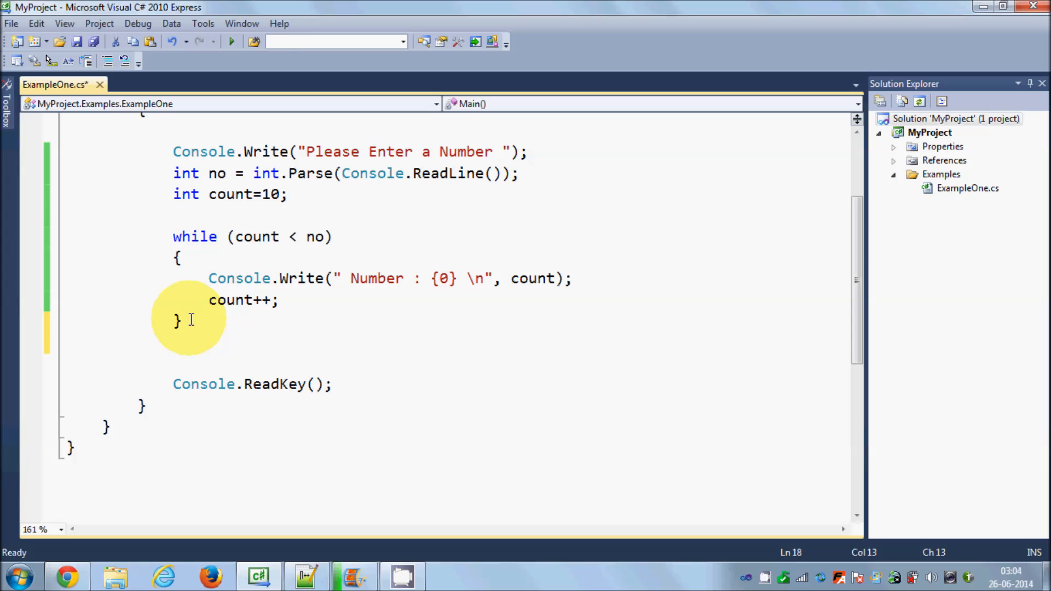
Write a do{ }while(count < no); loop below the while loop.
type("do{")
type("}")
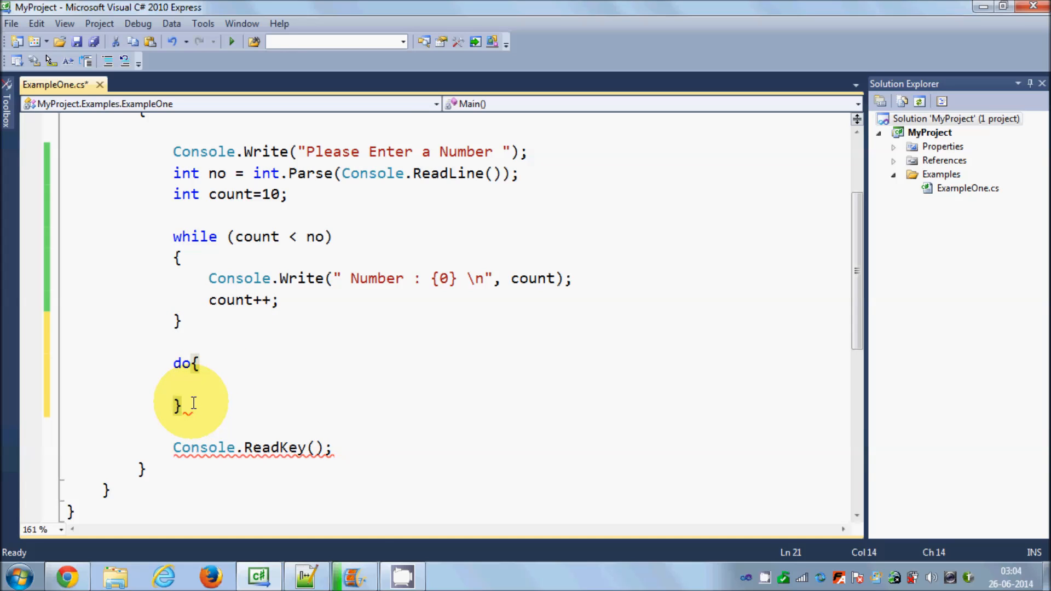
type("while")
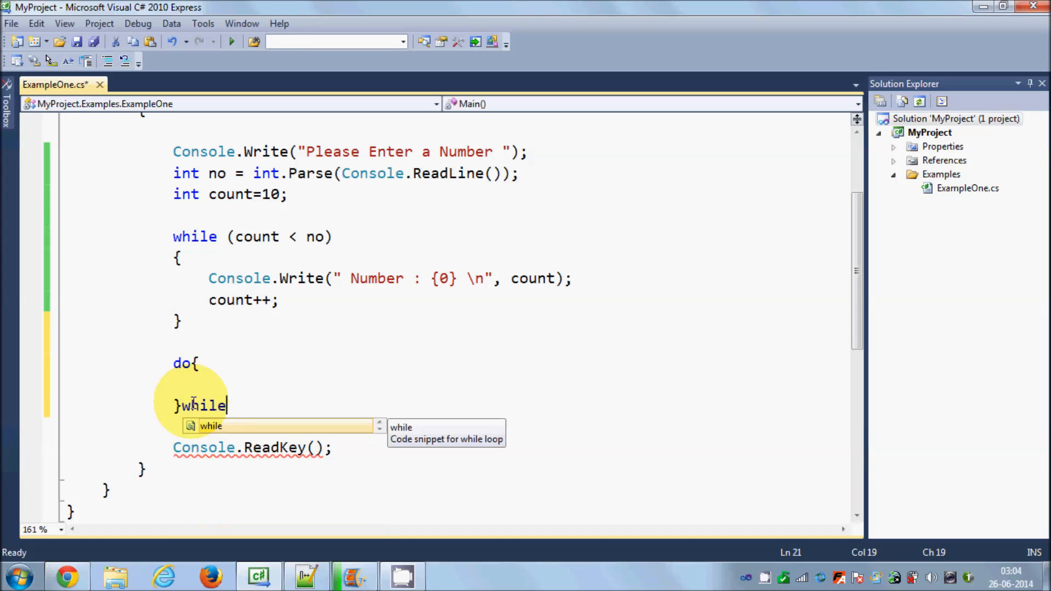
type("()")
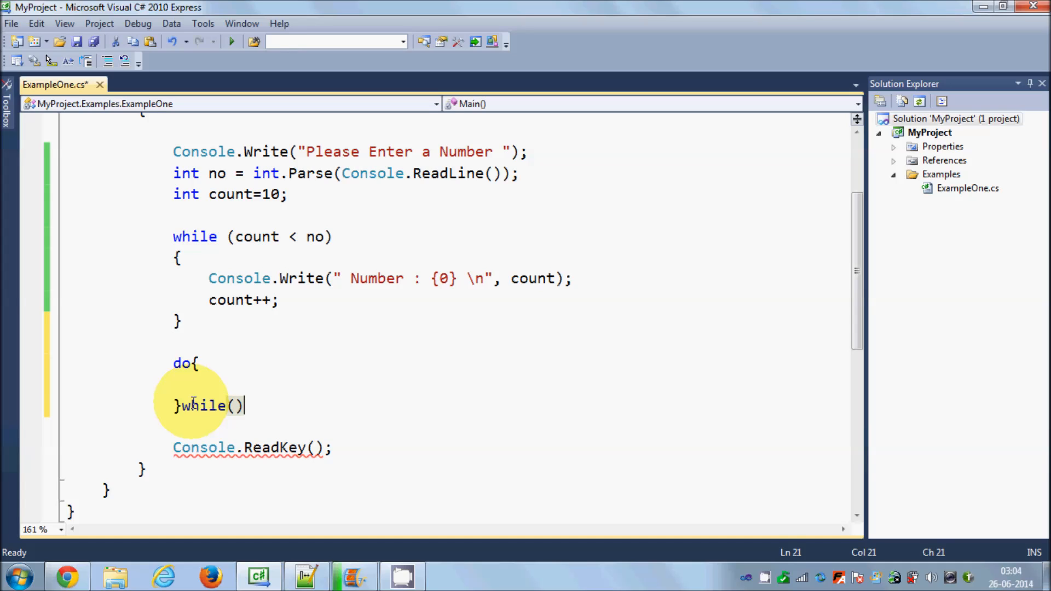
type(";")
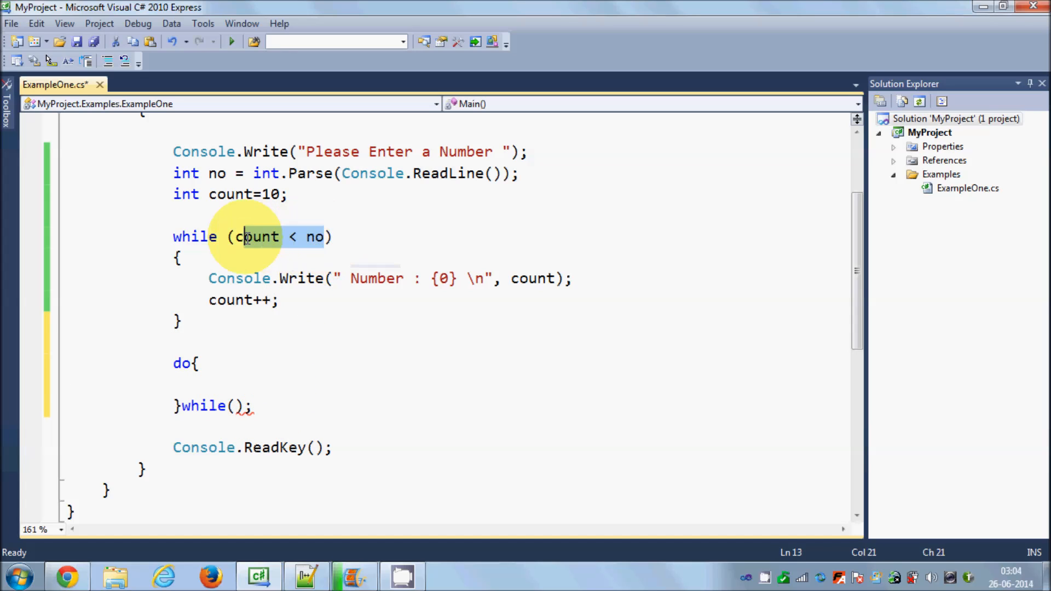
left_click(236, 406)
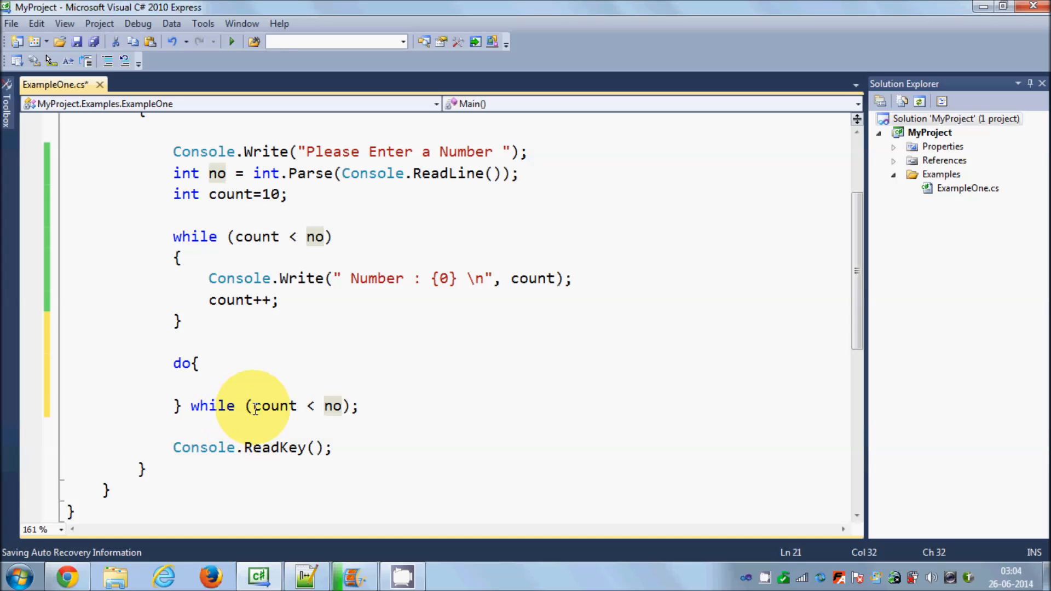
double_click(274, 406)
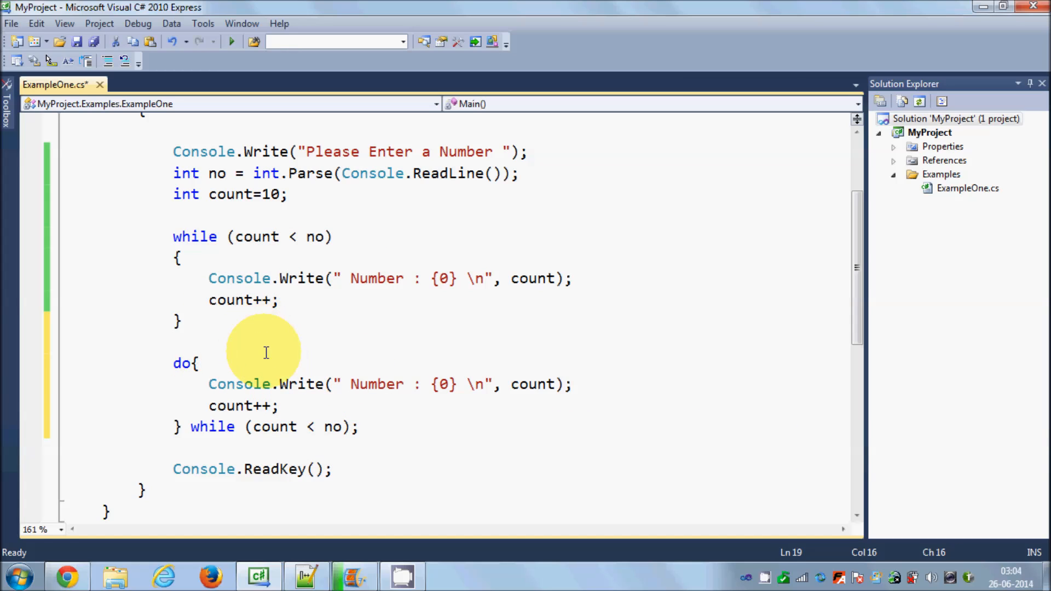
mouse_move(379, 384)
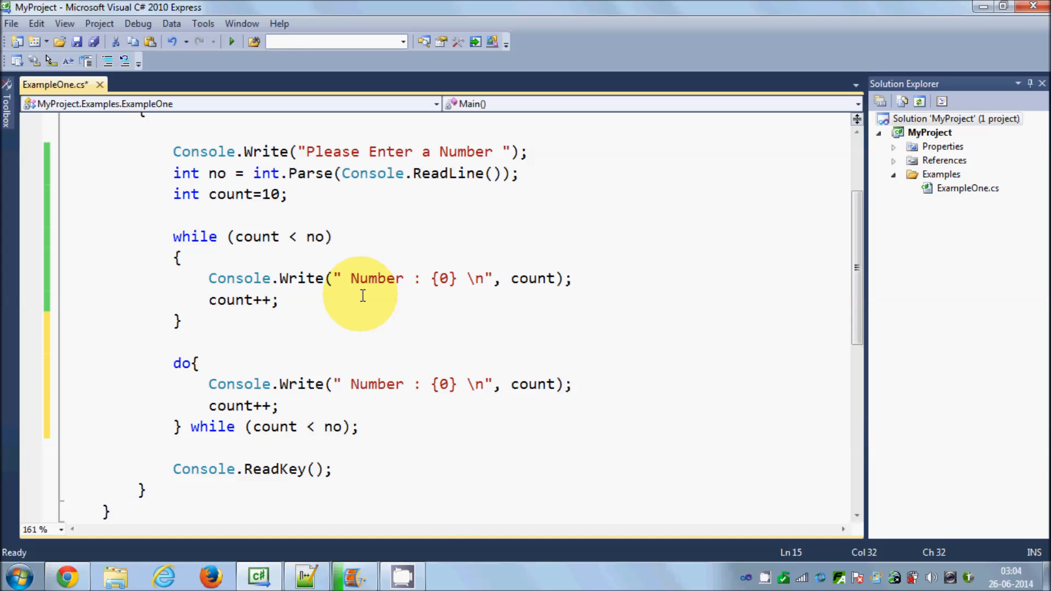
Relabel the loop messages as "While Number" and "Do while Number".
type("While")
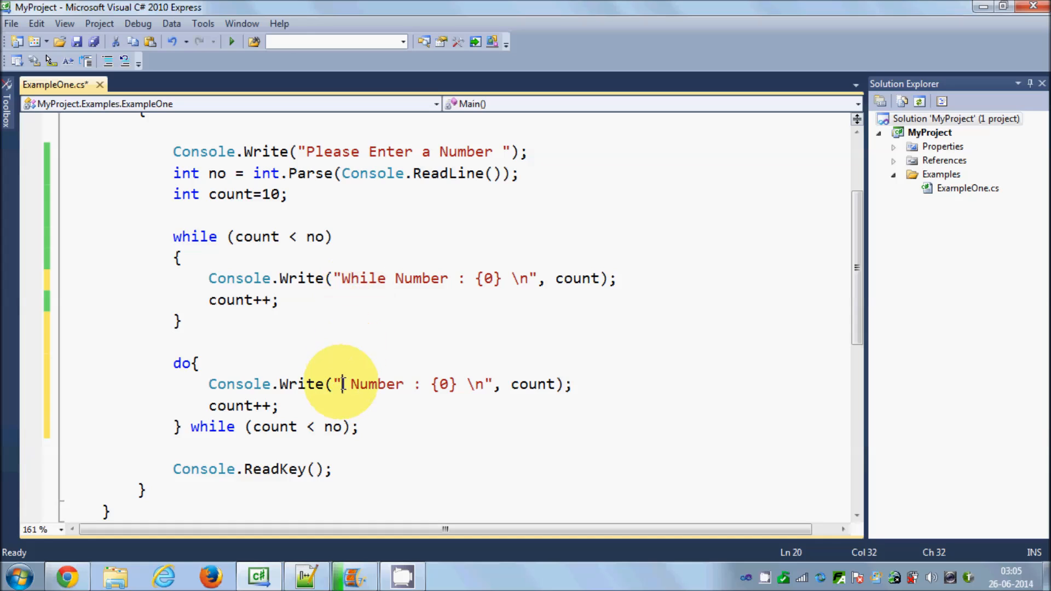
type("Do while")
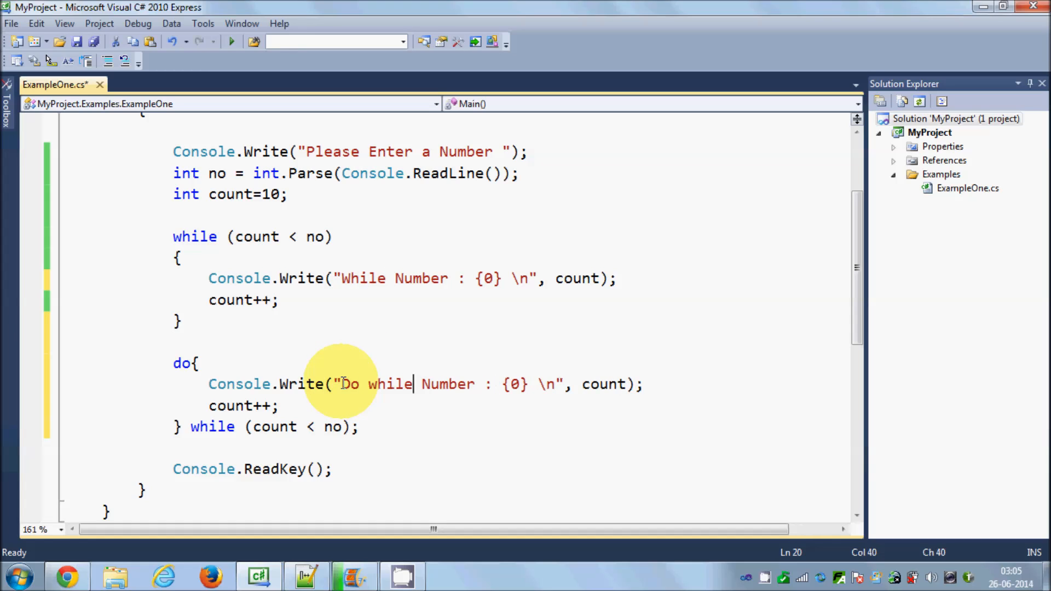
mouse_move(347, 385)
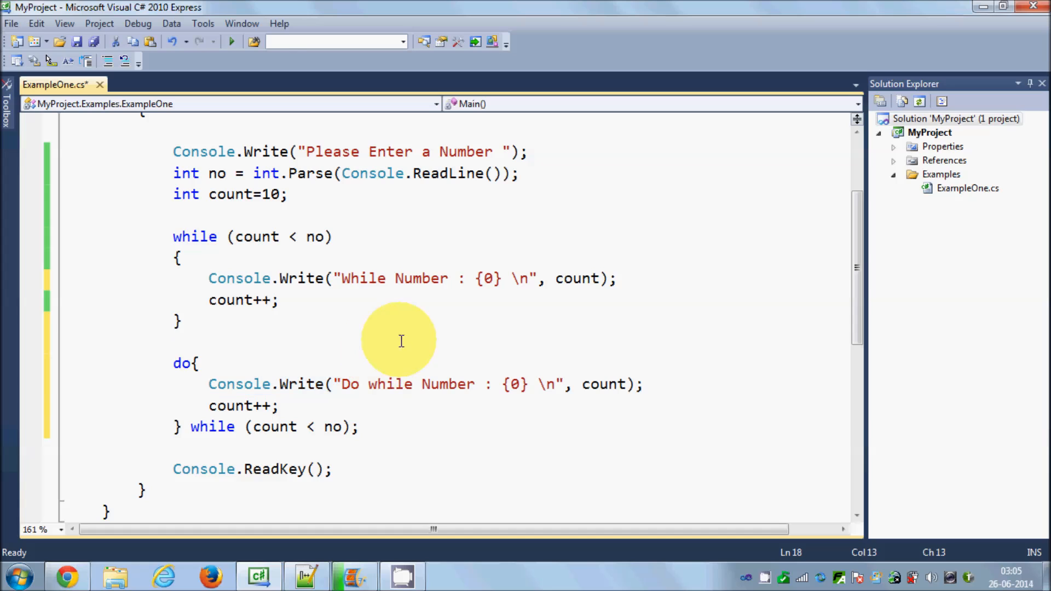
left_click(231, 41)
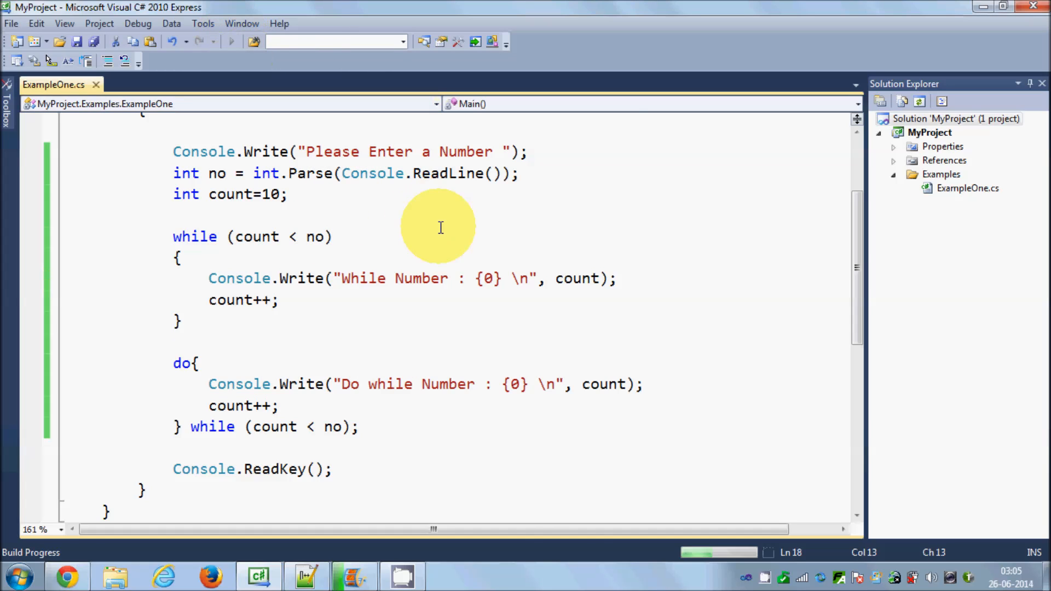
Run with input 9, see only "Do while Number : 10", then close the console.
left_click(231, 42)
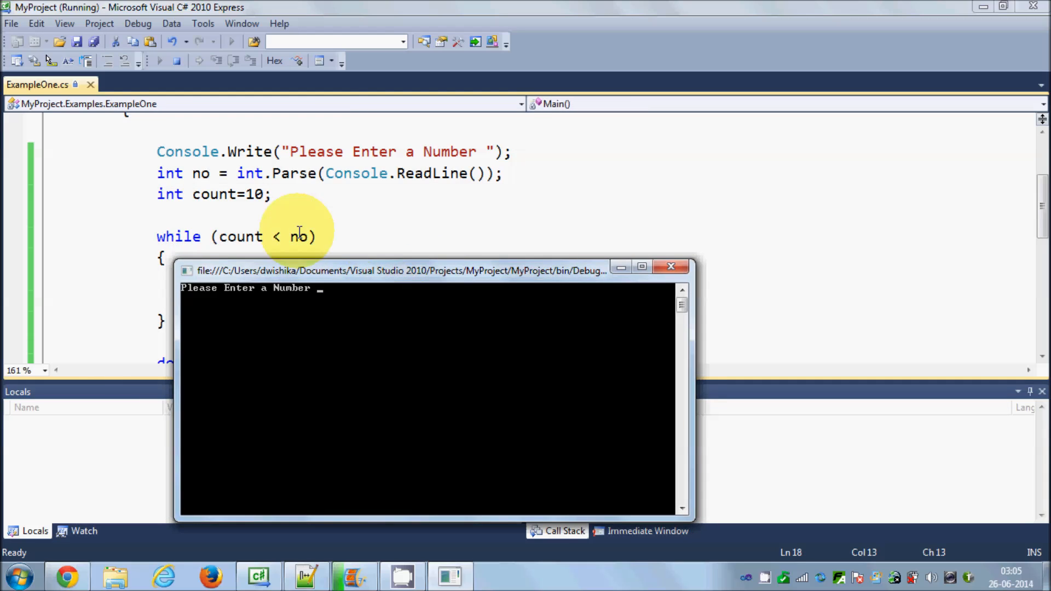
mouse_move(245, 236)
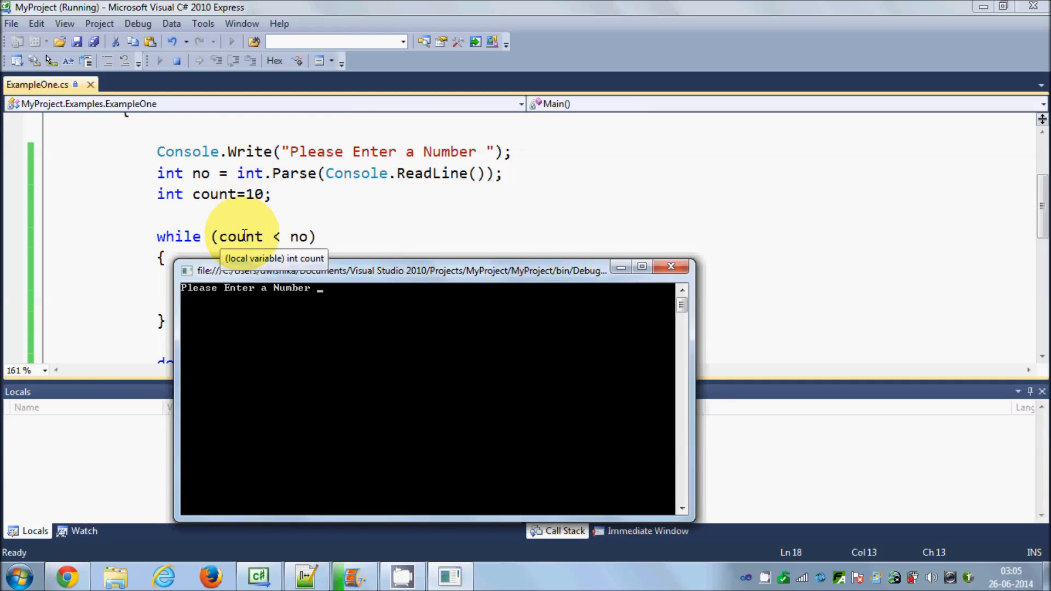
type("9")
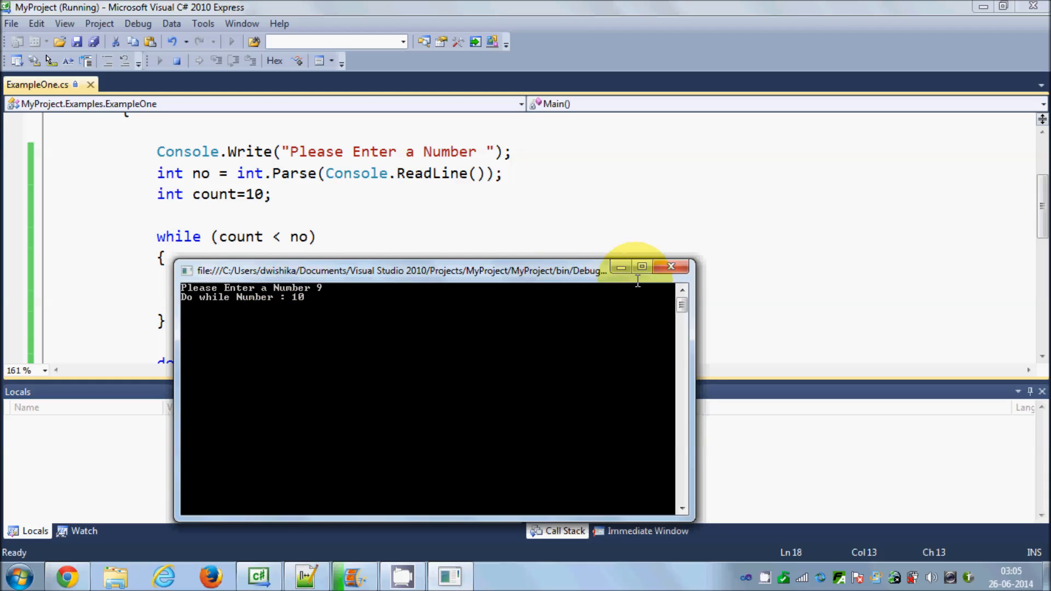
left_click(672, 266)
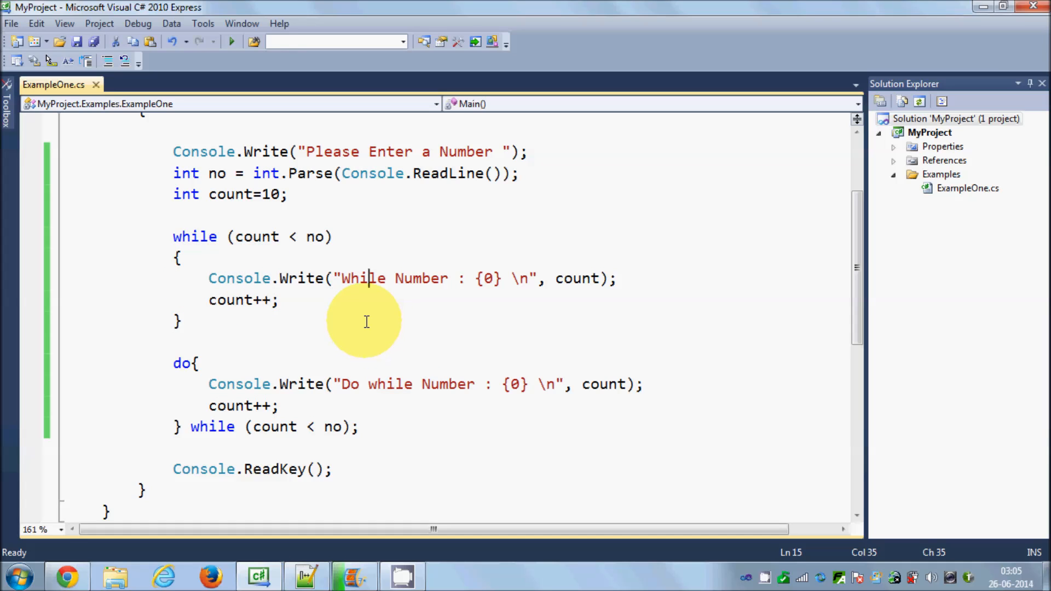
mouse_move(260, 254)
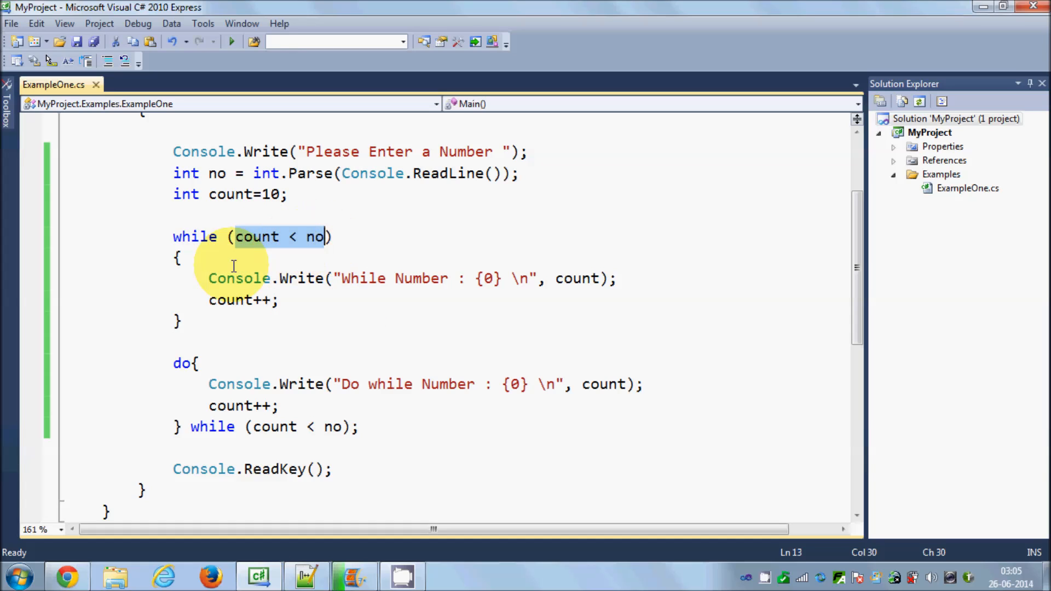
left_click_drag(208, 278, 279, 301)
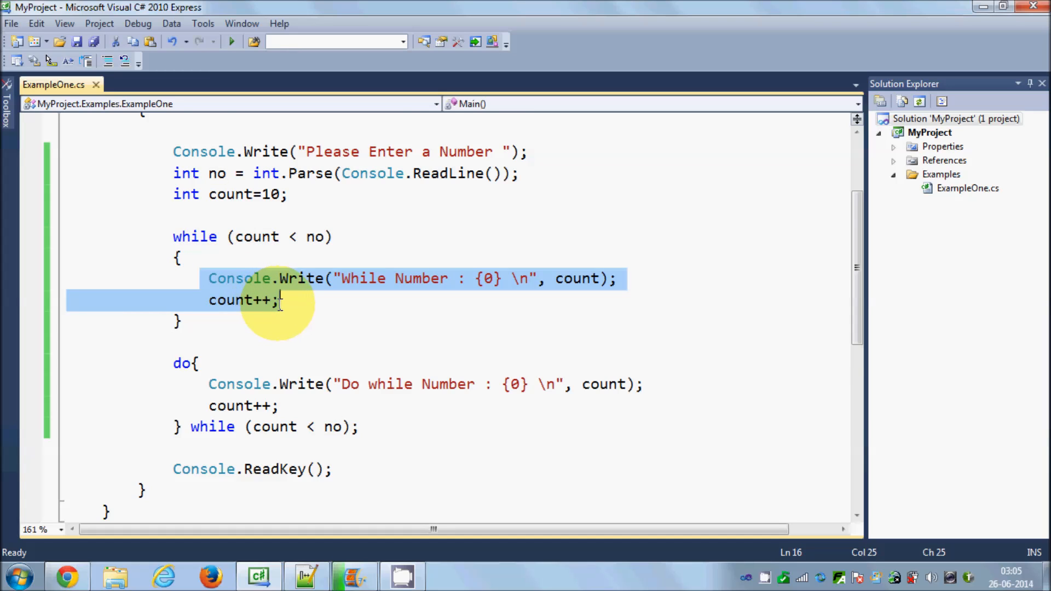
scroll("down", 3)
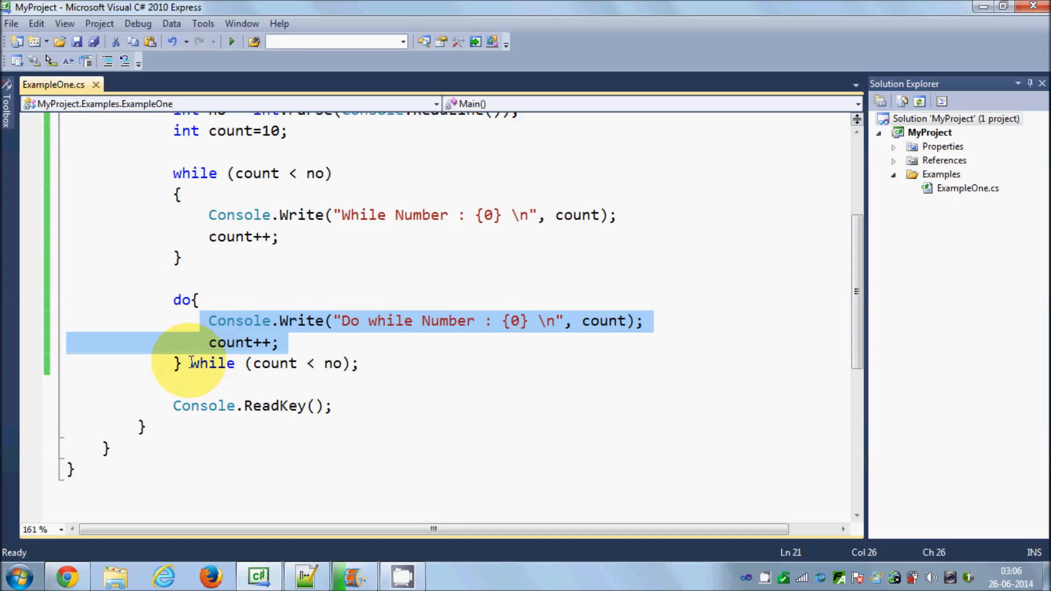
left_click(193, 363)
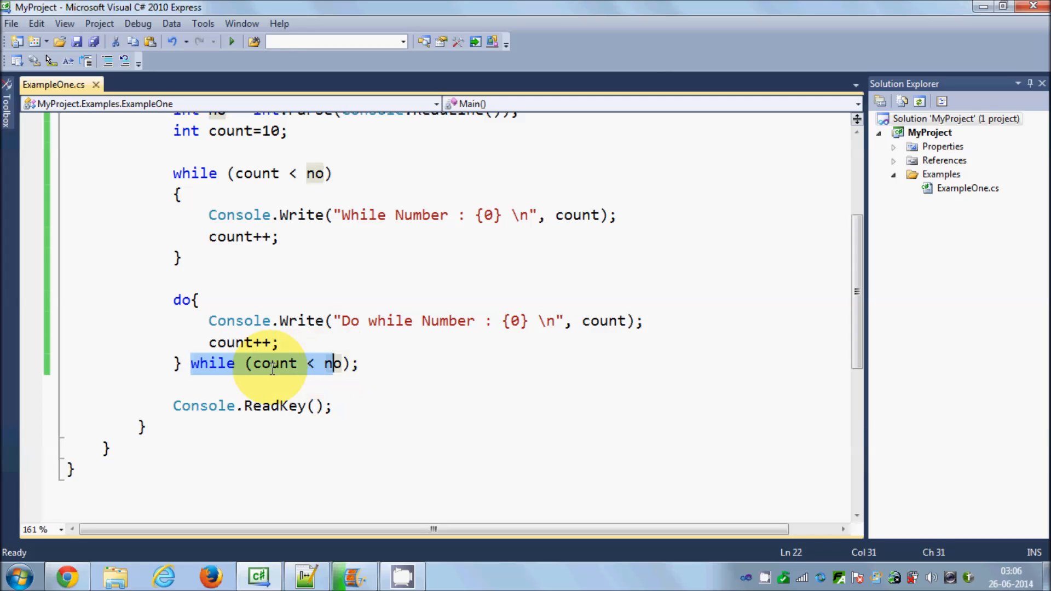
left_click(274, 363)
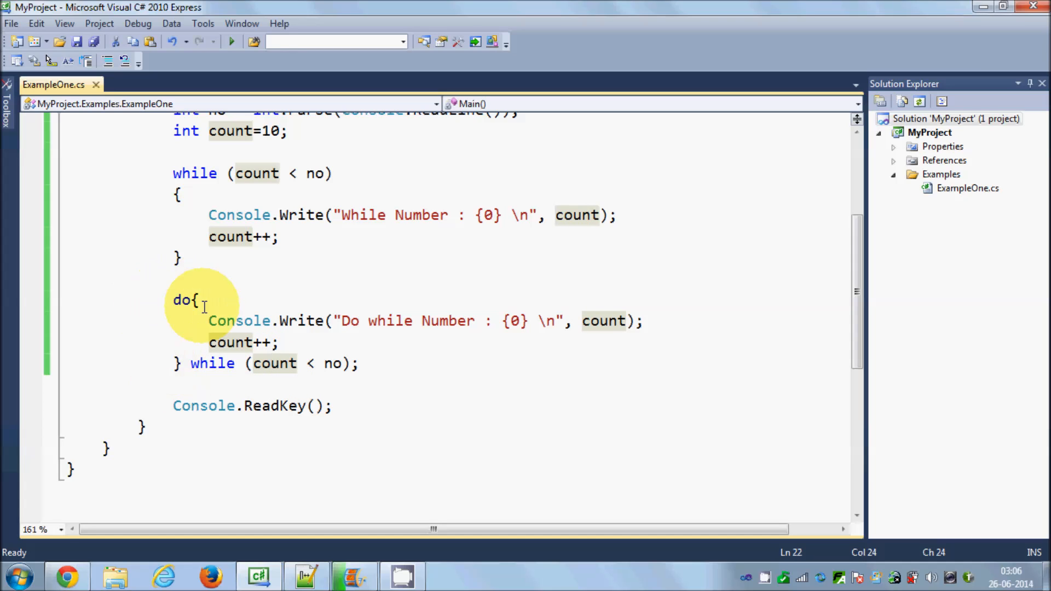
mouse_move(342, 321)
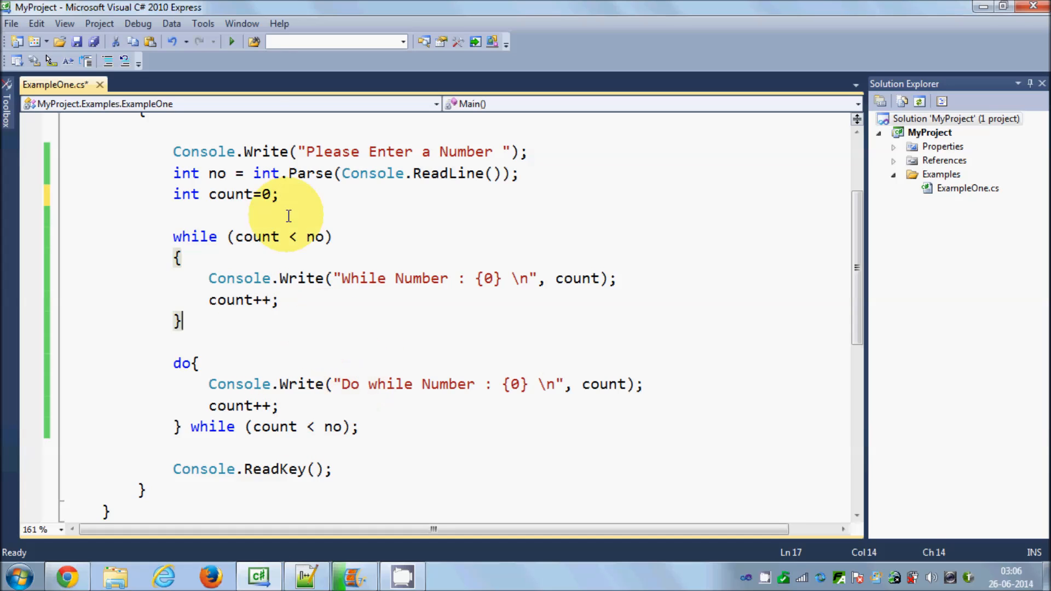
mouse_move(231, 42)
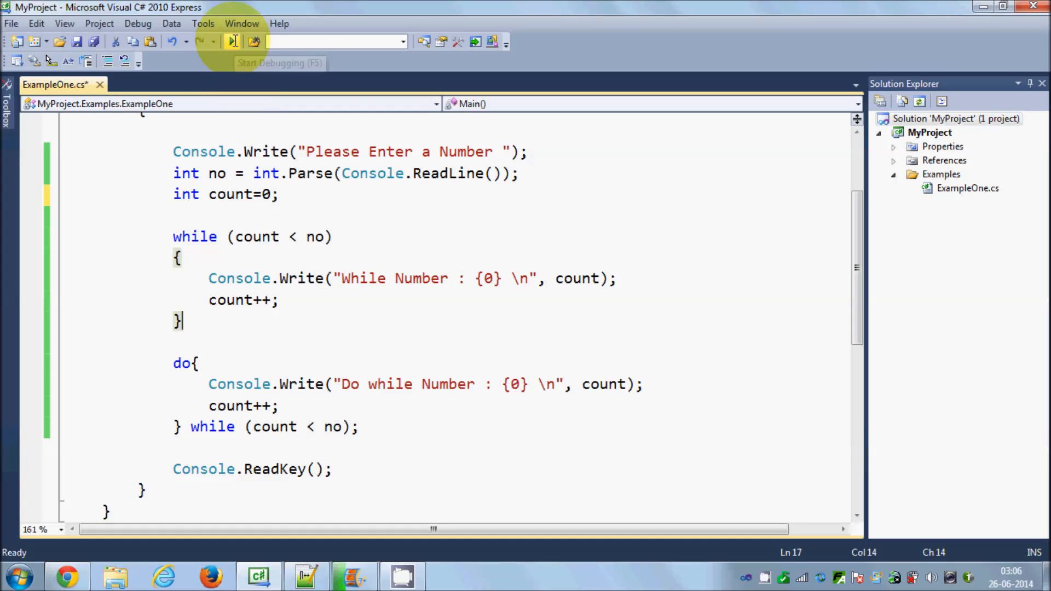
Run with input 10, printing While Number 0–9 then Do while Number : 10.
left_click(232, 42)
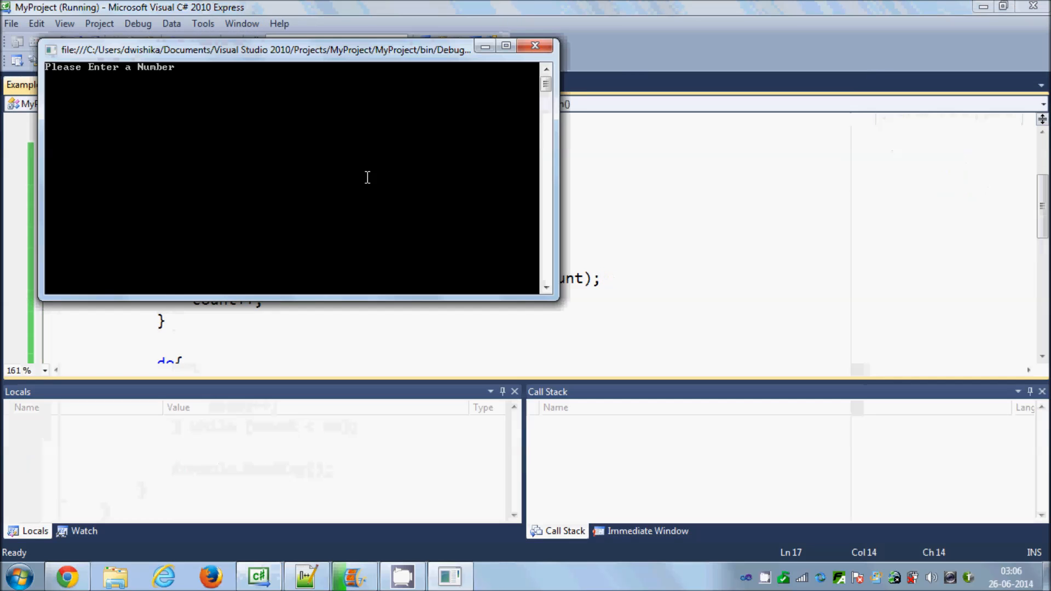
type("10")
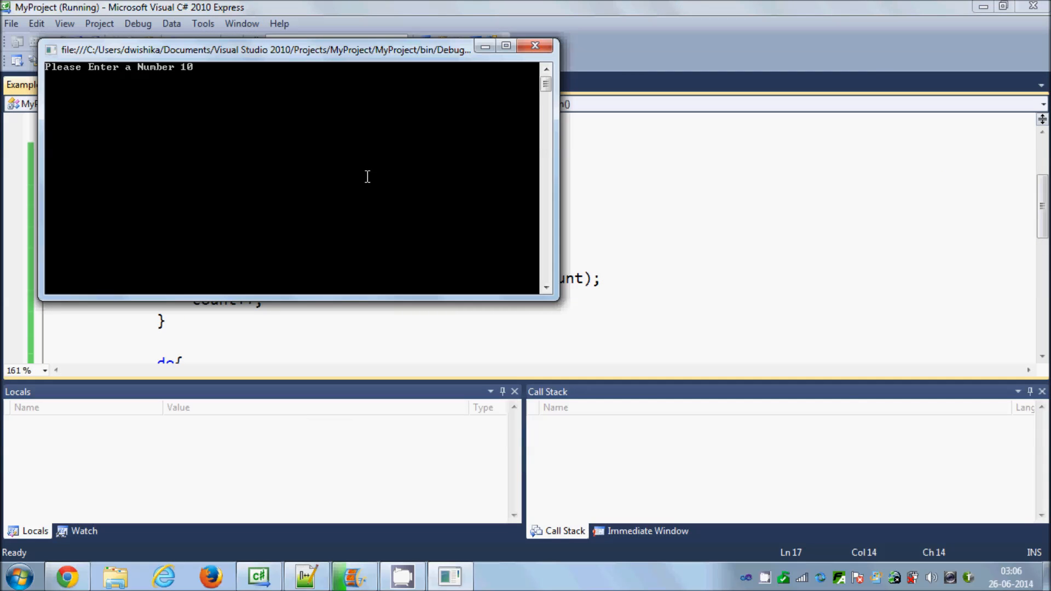
key("enter")
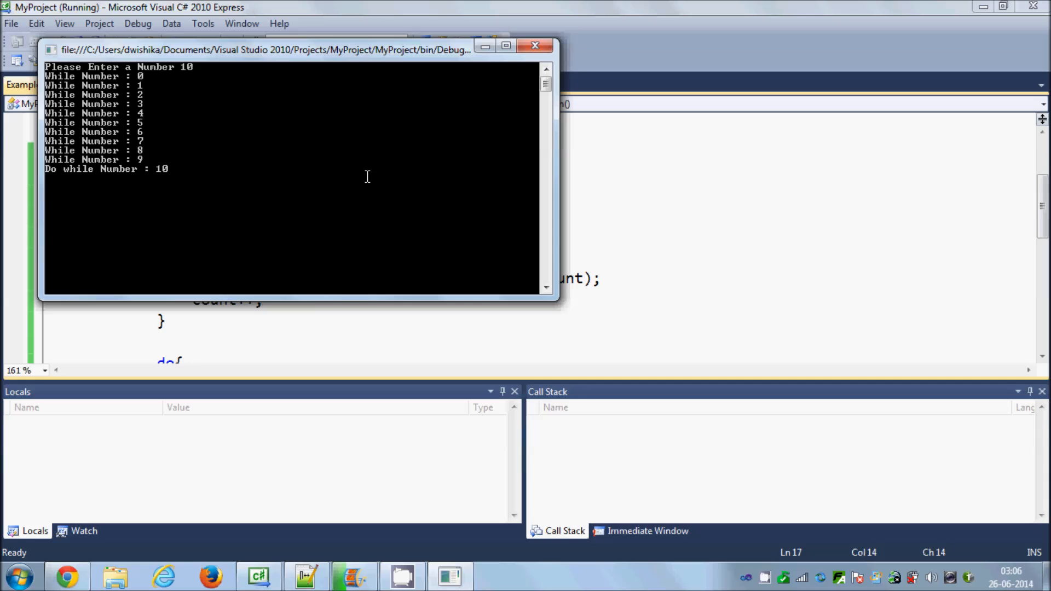
mouse_move(340, 153)
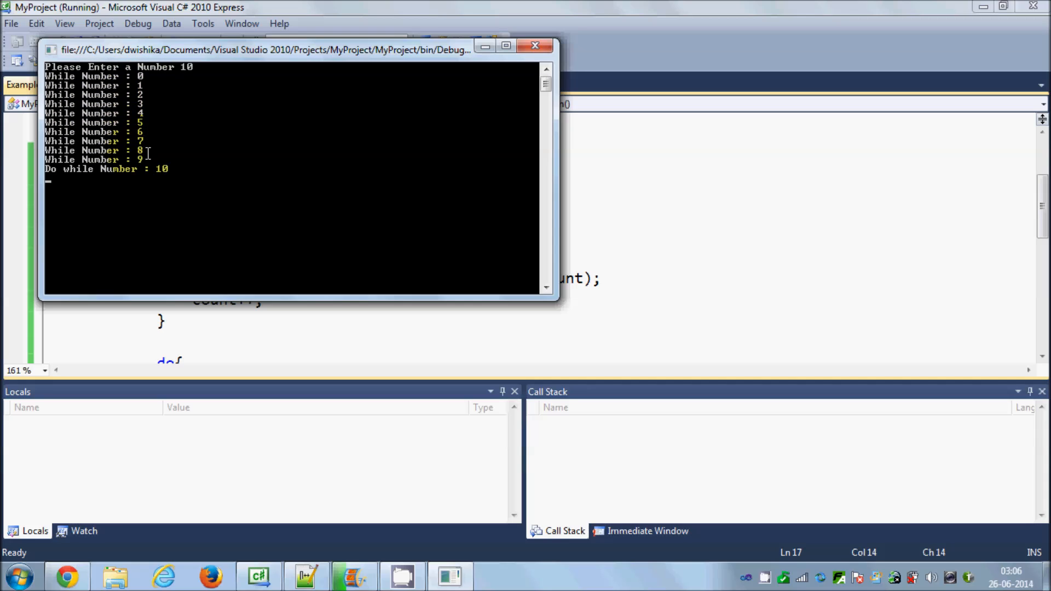
mouse_move(93, 181)
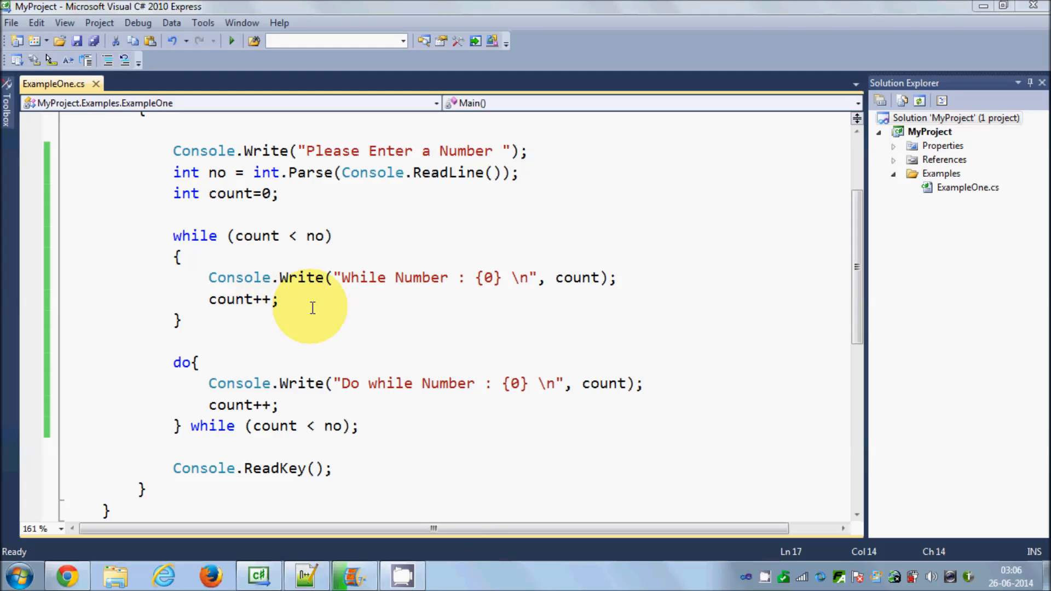
double_click(231, 300)
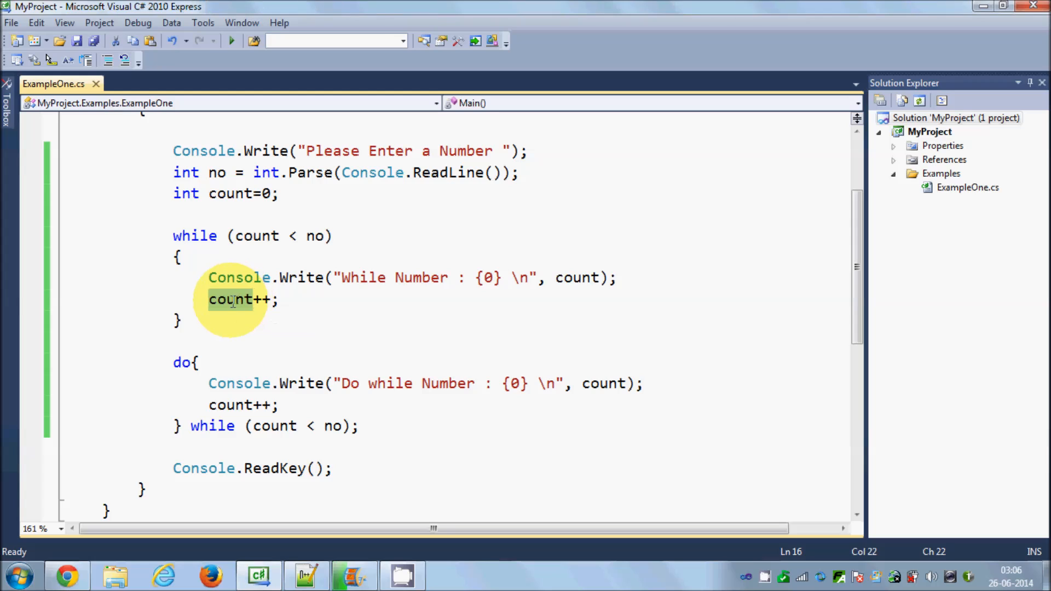
double_click(230, 299)
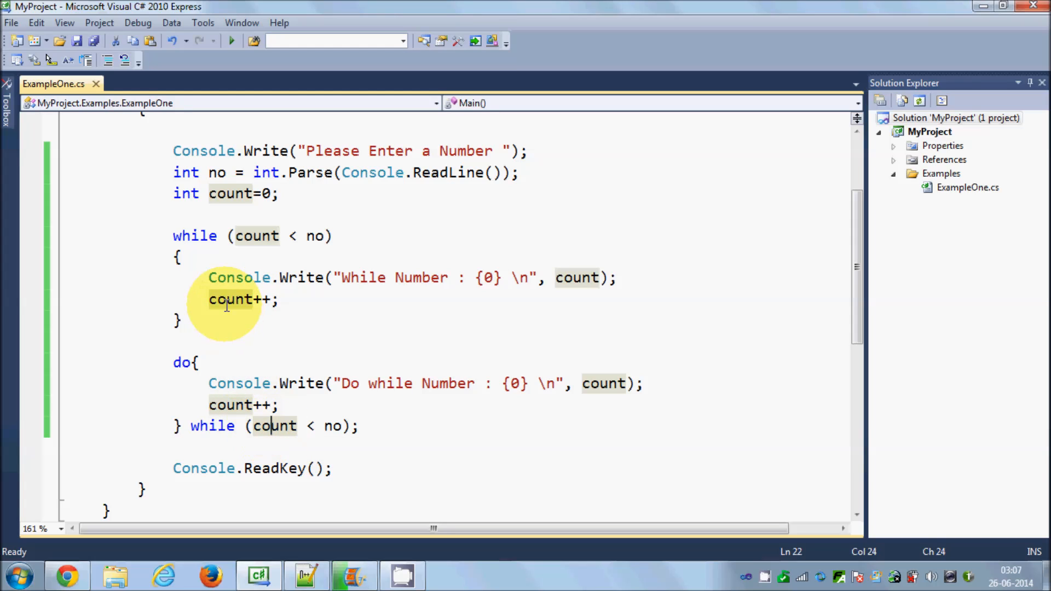
mouse_move(227, 316)
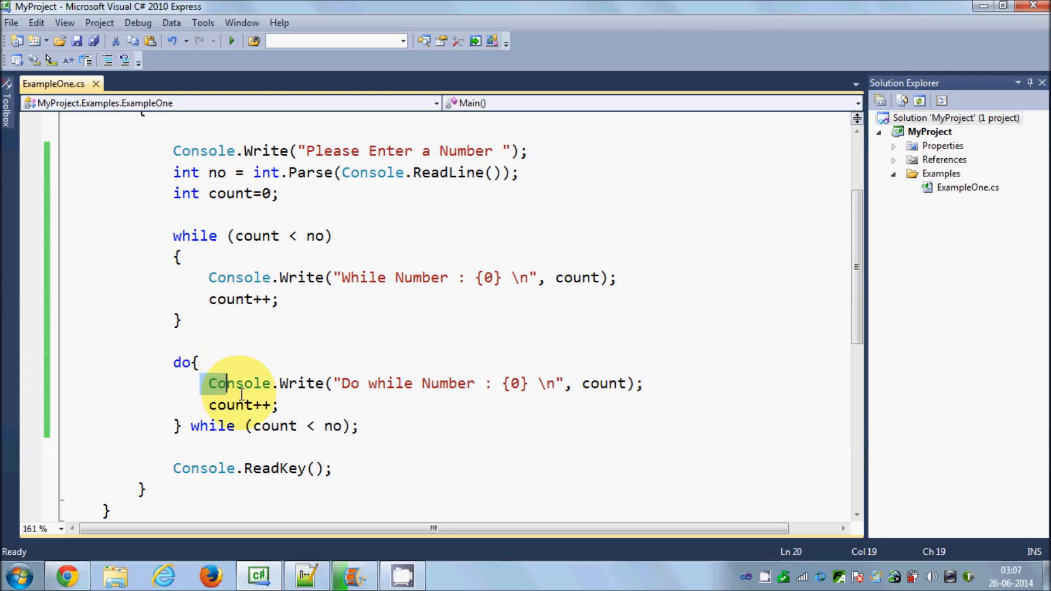
left_click_drag(209, 383, 278, 406)
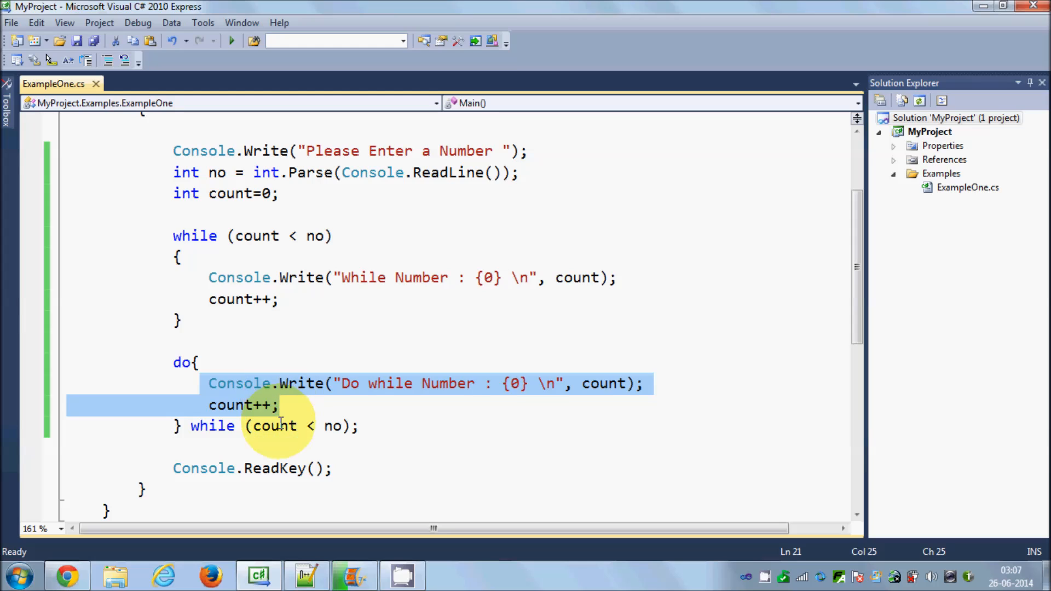
left_click(278, 426)
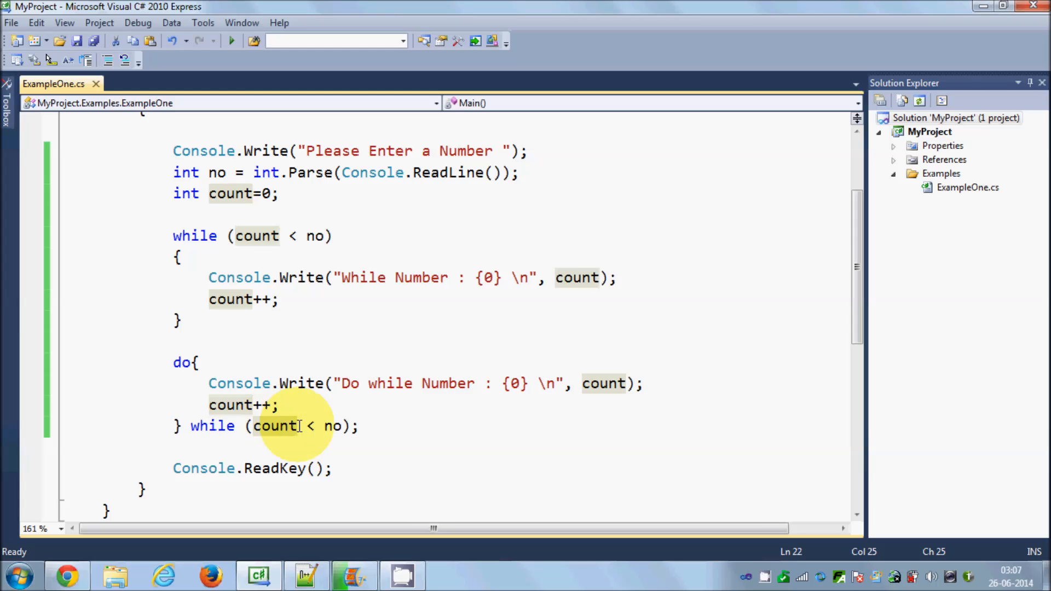
mouse_move(307, 426)
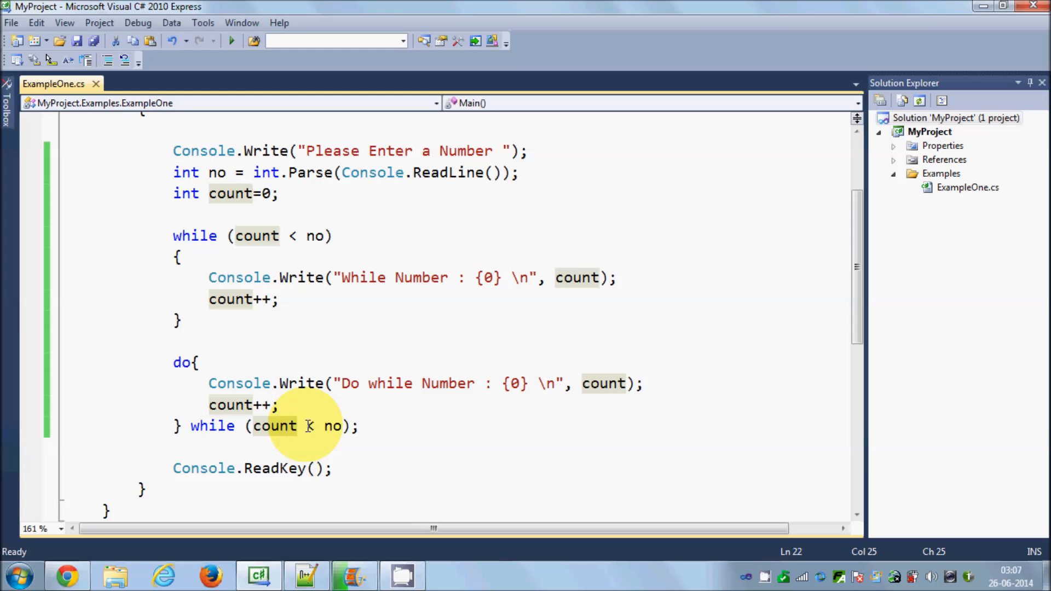
mouse_move(332, 426)
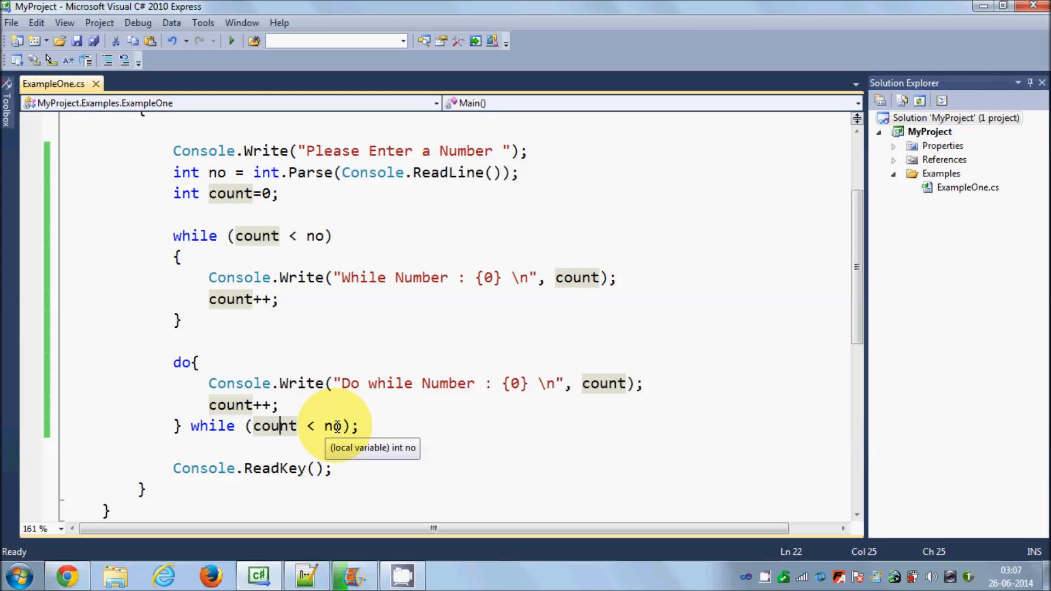
mouse_move(208, 349)
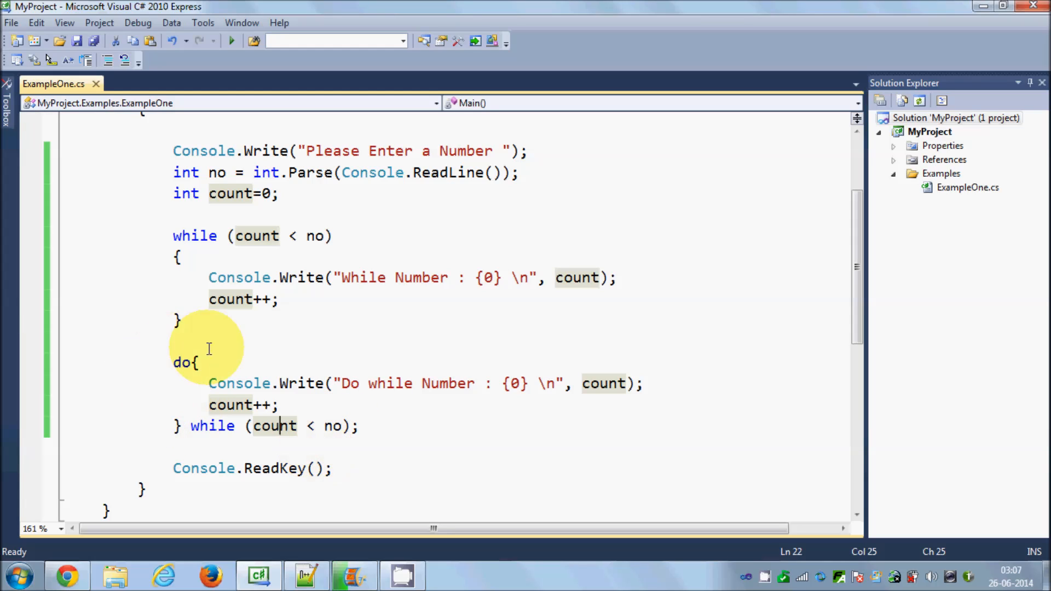
double_click(233, 194)
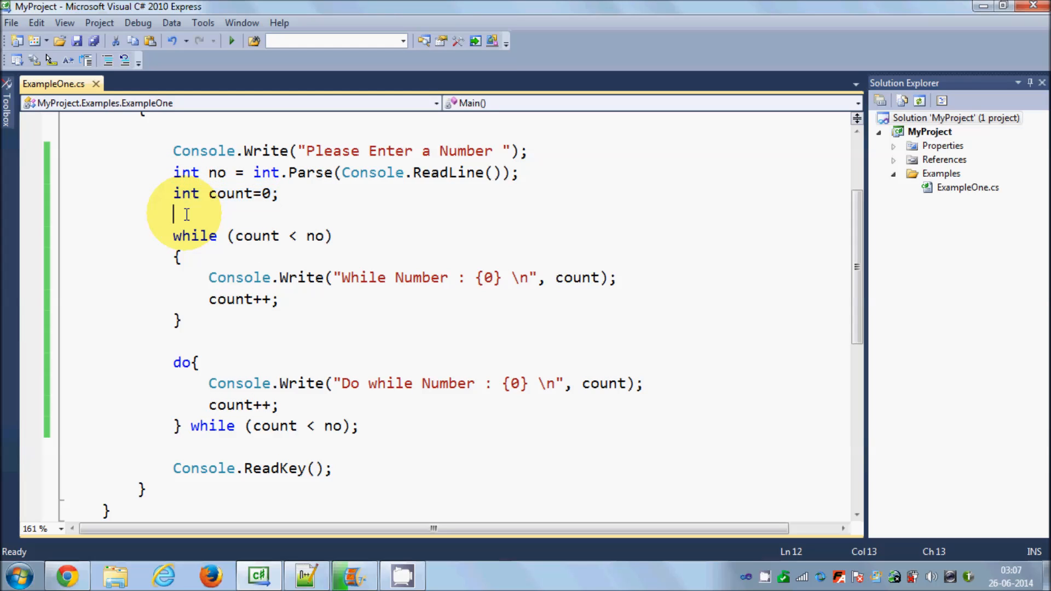
Declare int count1 = 0; below count for the do-while loop.
type("int count = 0;")
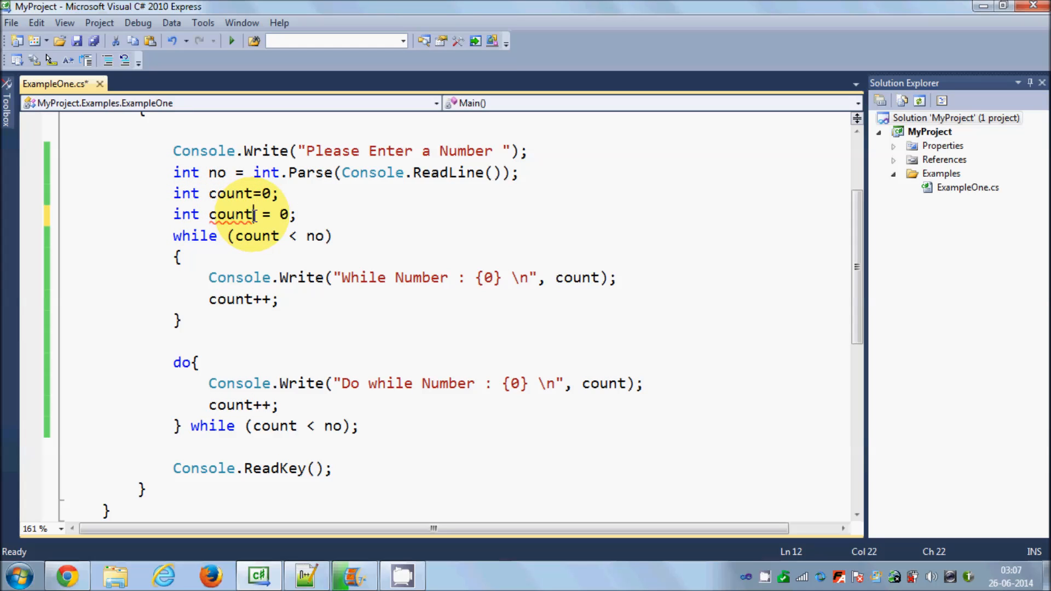
type("1")
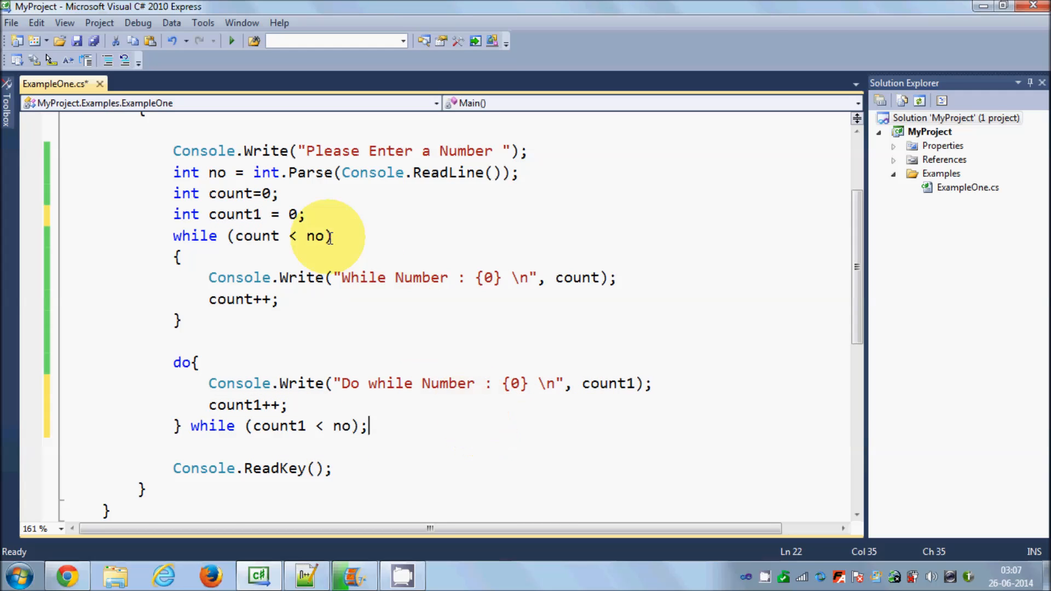
mouse_move(231, 42)
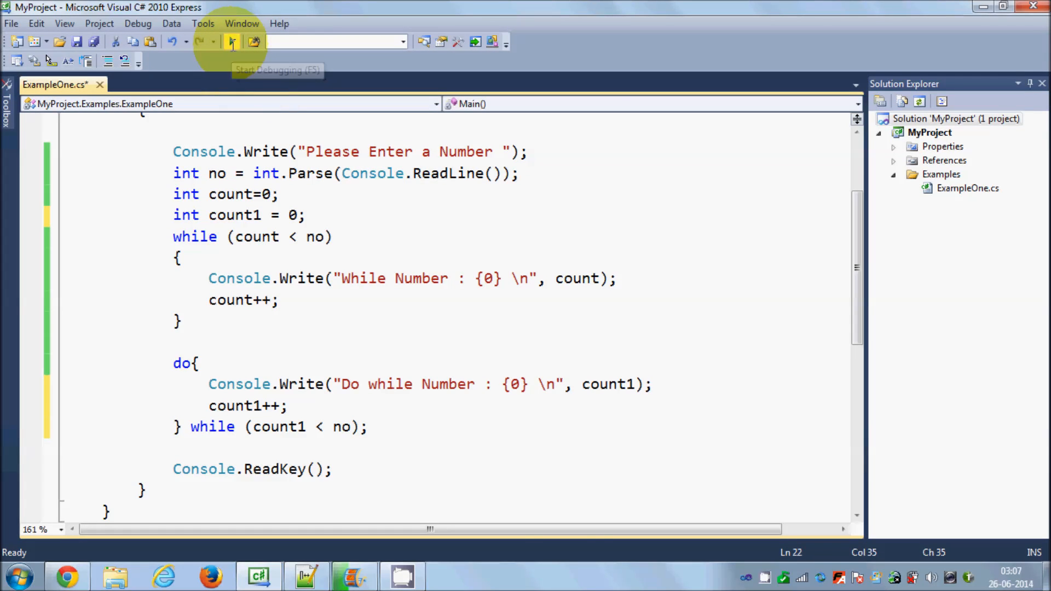
Run the count1 version of the program and enter 10 at the prompt.
left_click(230, 42)
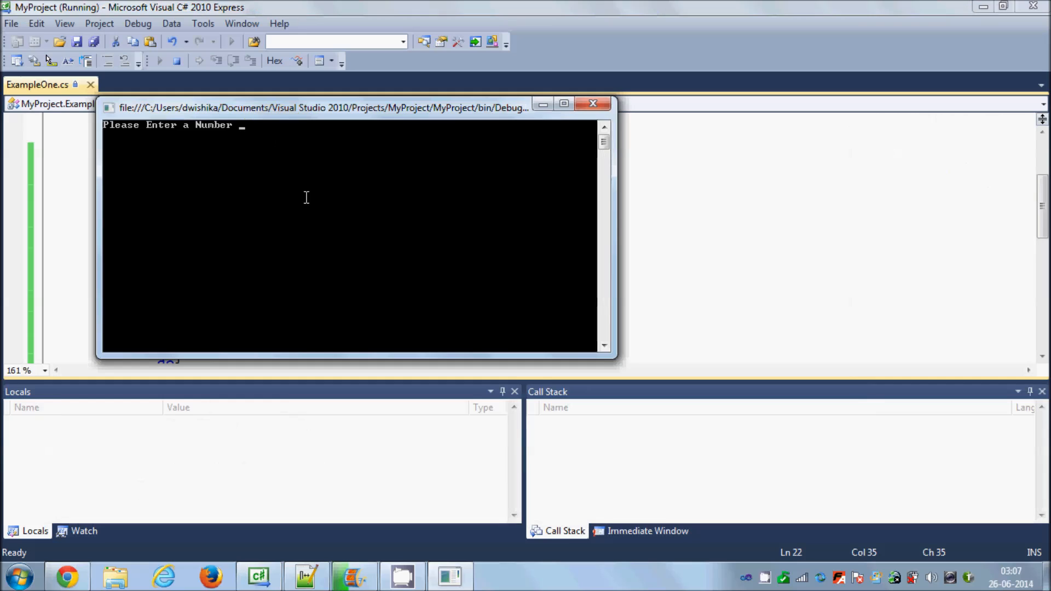
type("10")
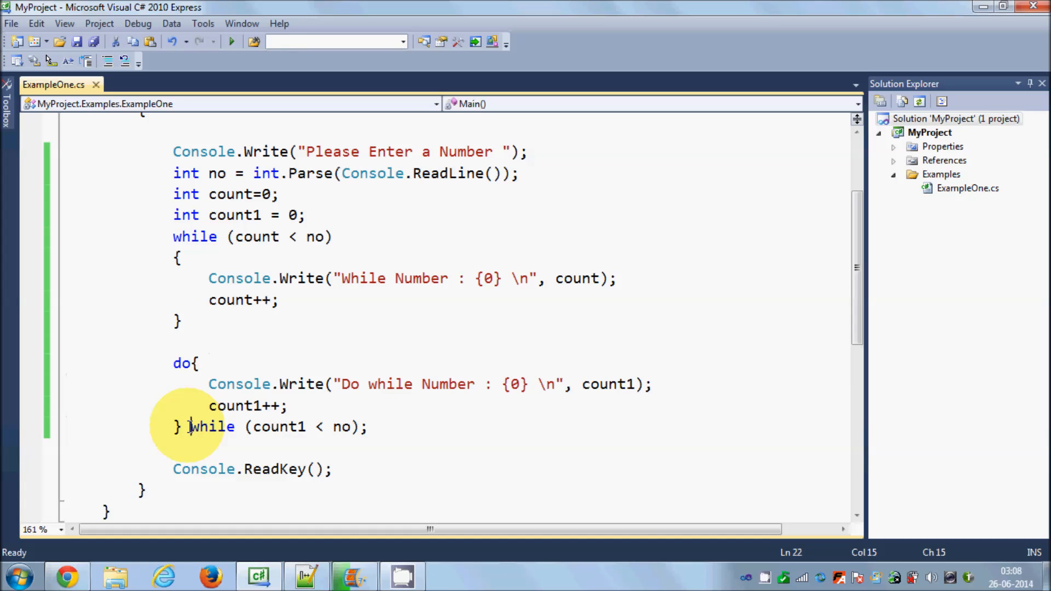
mouse_move(132, 377)
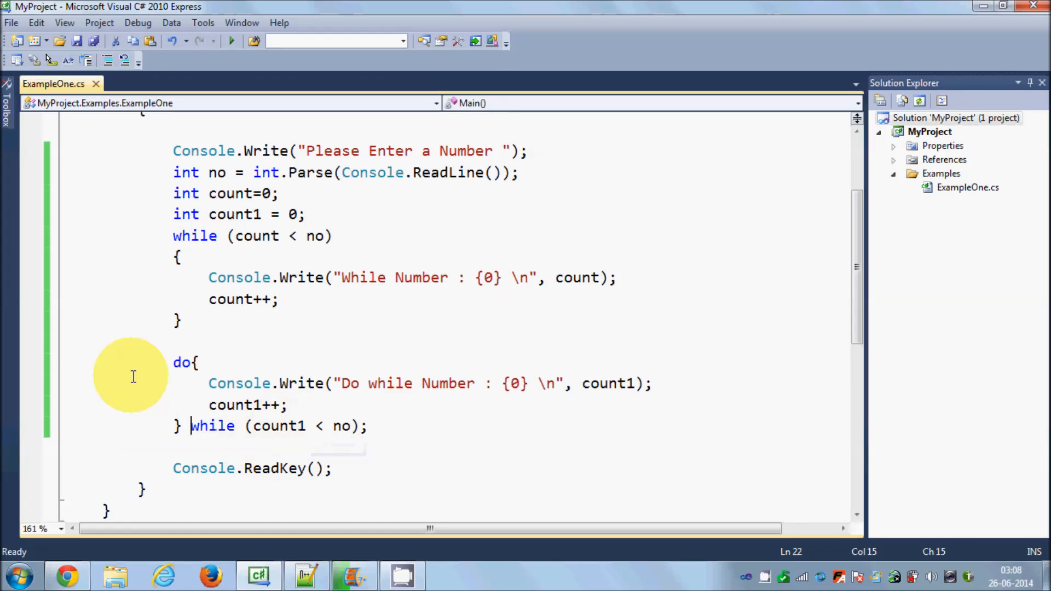
mouse_move(240, 383)
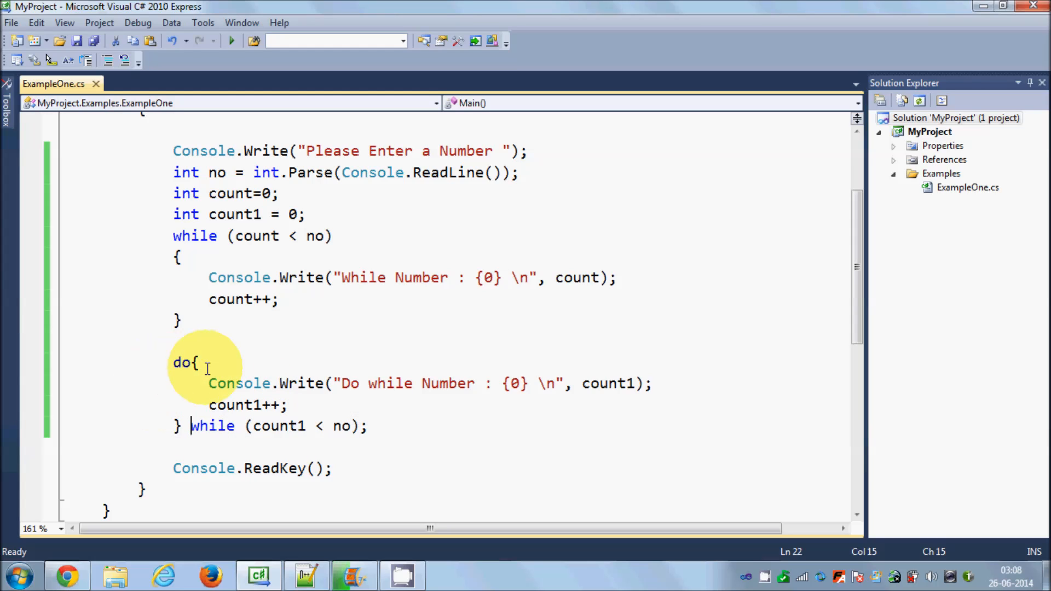
mouse_move(239, 383)
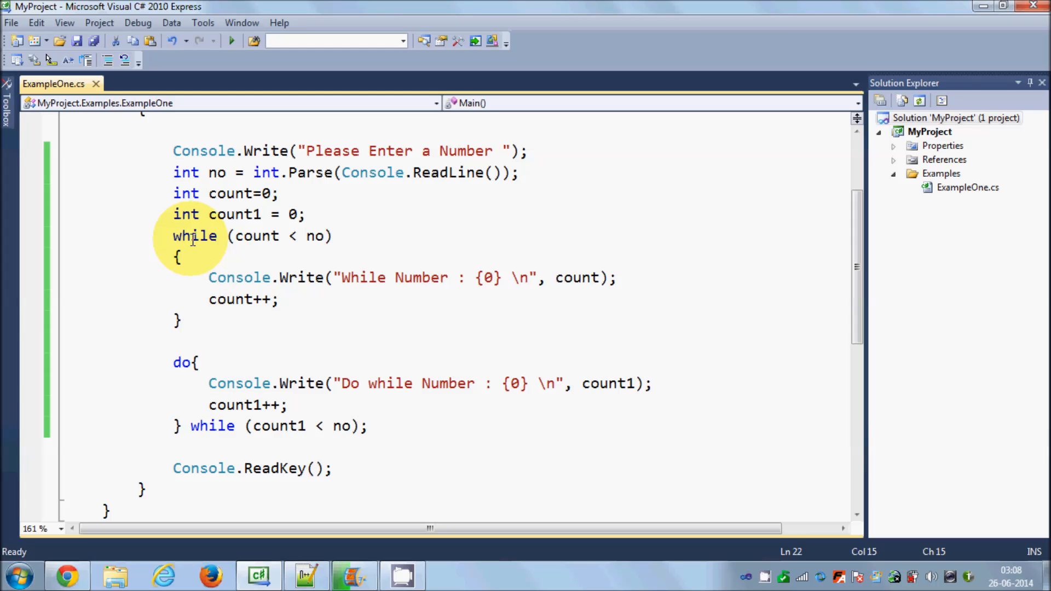
mouse_move(265, 235)
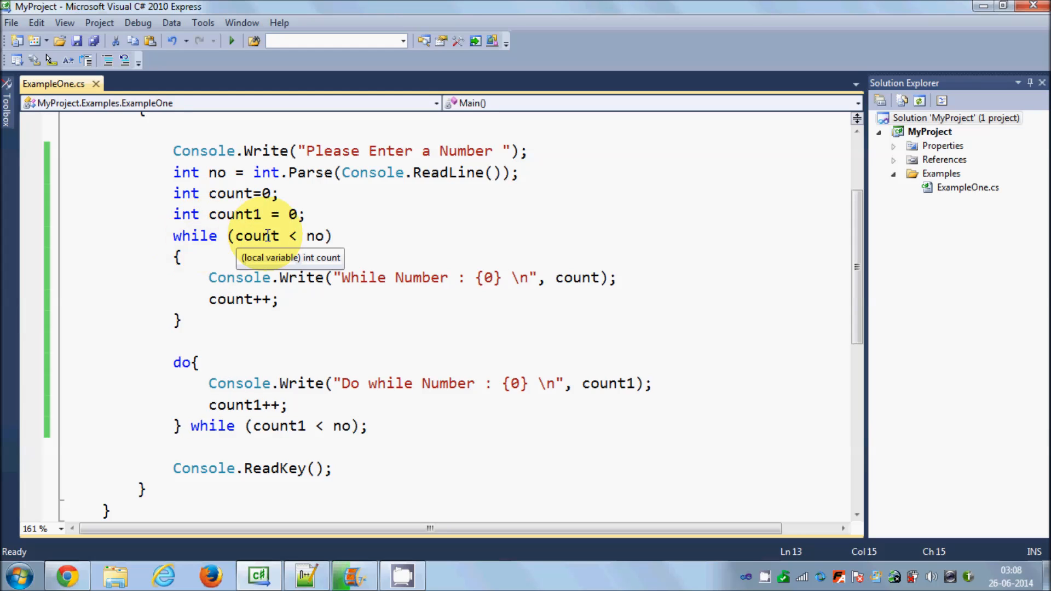
mouse_move(233, 335)
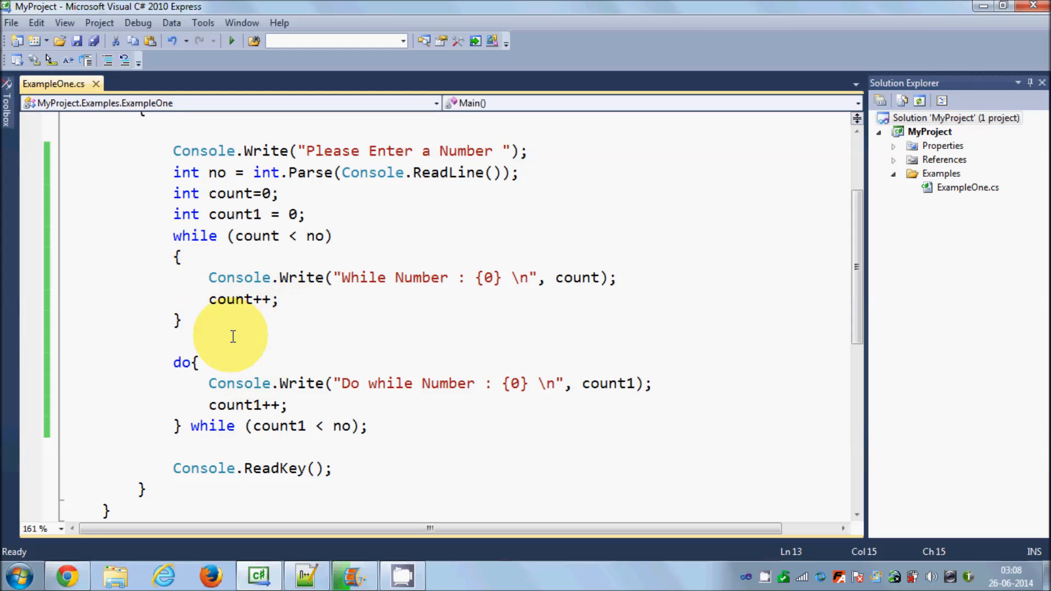